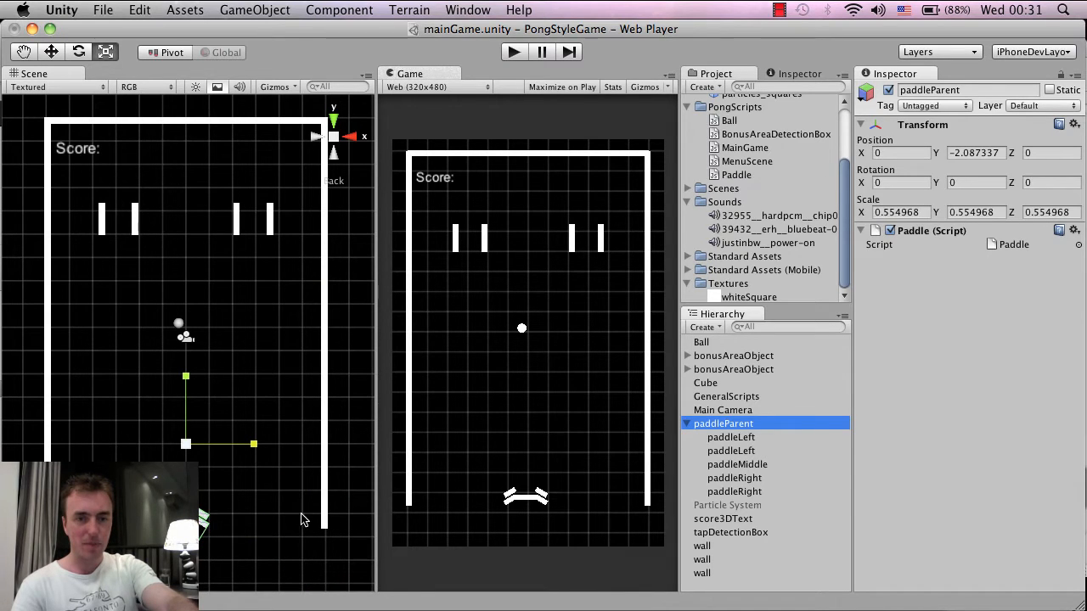
# Save the current Pong scene and the whole project from the File menu.
pyautogui.click(103, 10)
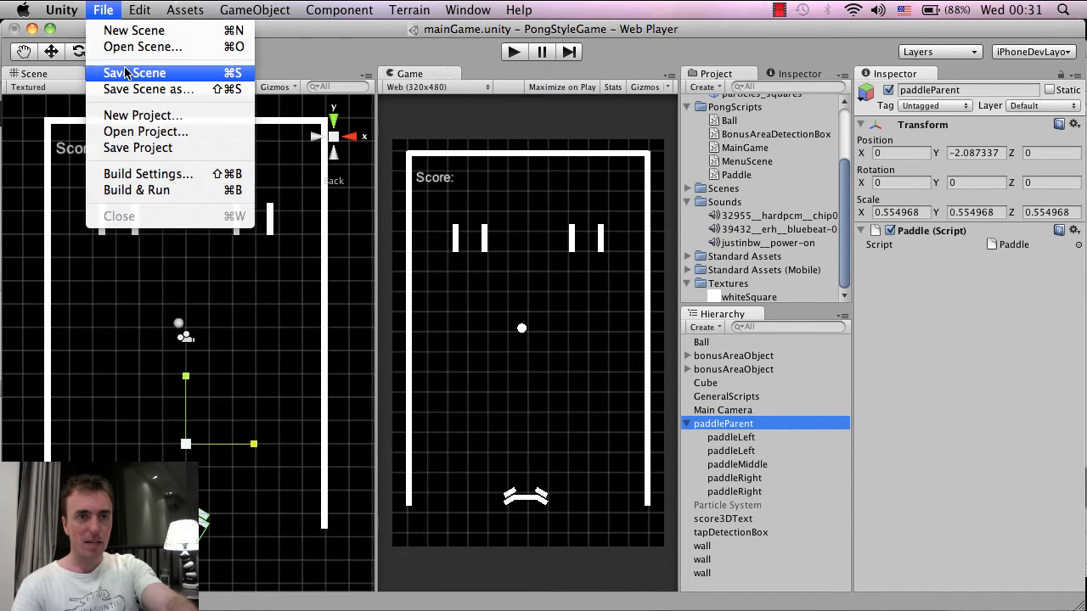
pyautogui.moveTo(138, 148)
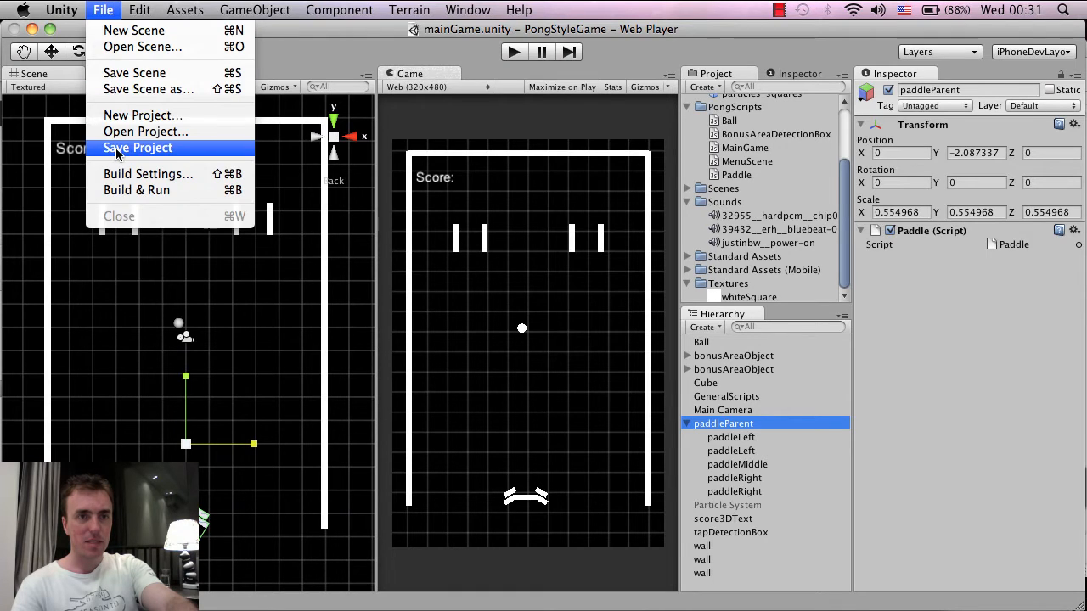
pyautogui.click(138, 147)
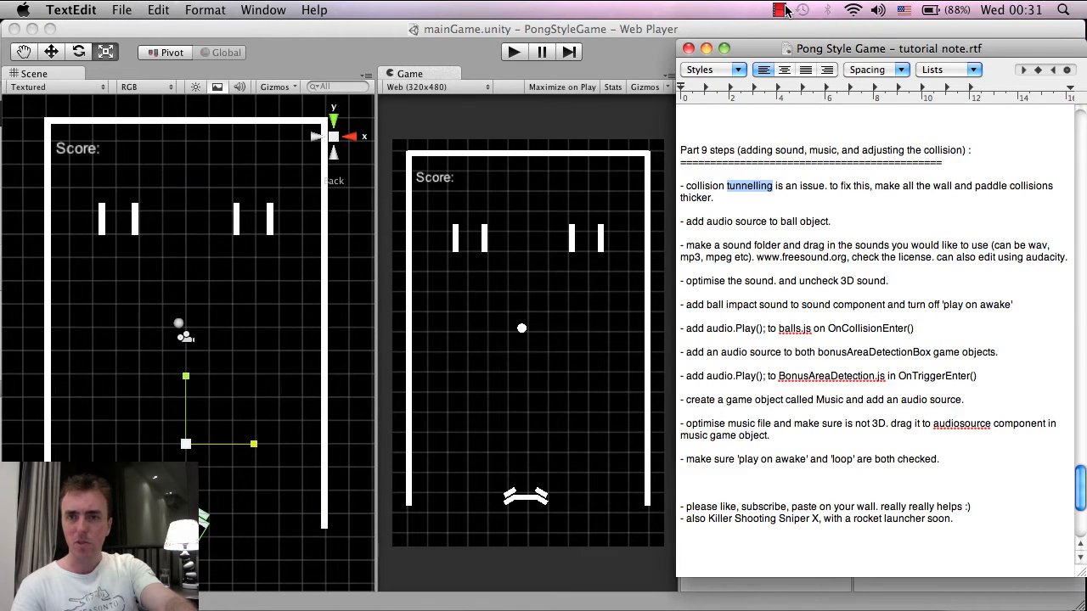
# Bring the Part 9 TextEdit tutorial note forward to read its sound steps.
pyautogui.click(778, 9)
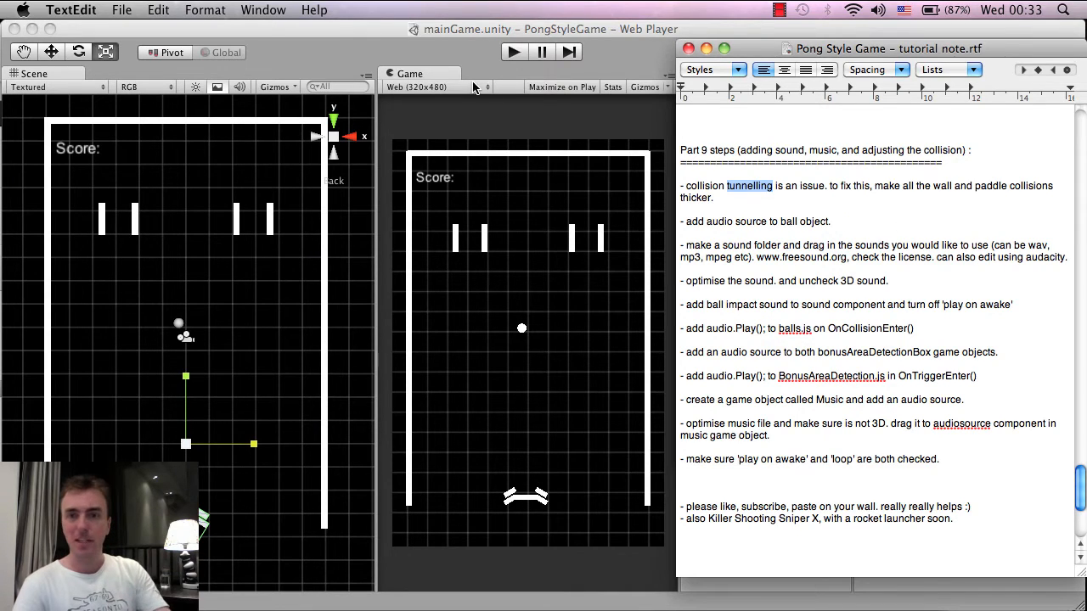
pyautogui.moveTo(488, 55)
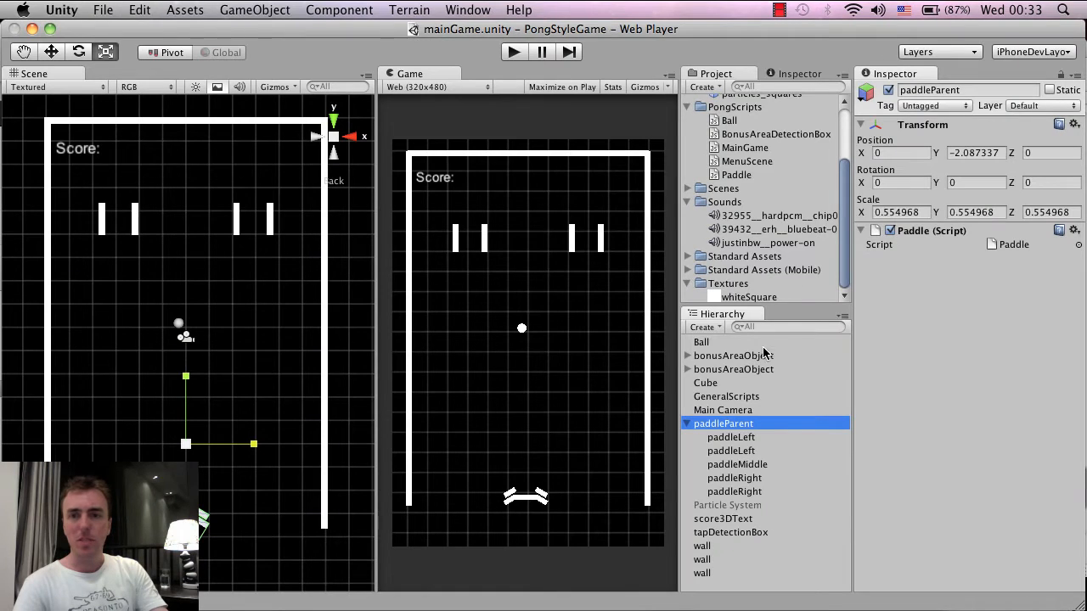
# Select Ball and add an Audio Source component from Component > Audio.
pyautogui.click(701, 341)
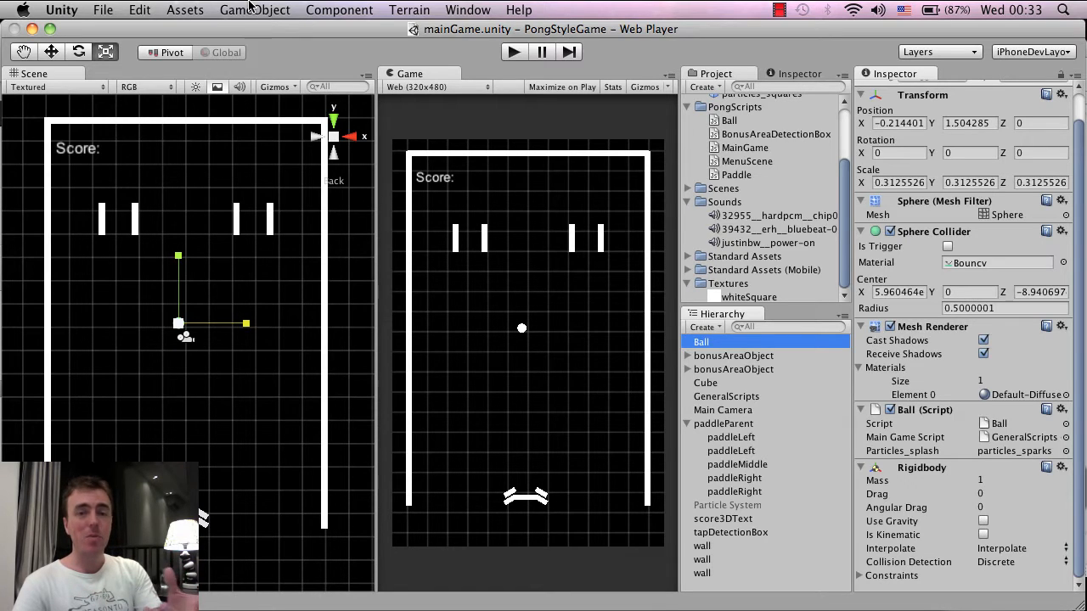
pyautogui.click(253, 9)
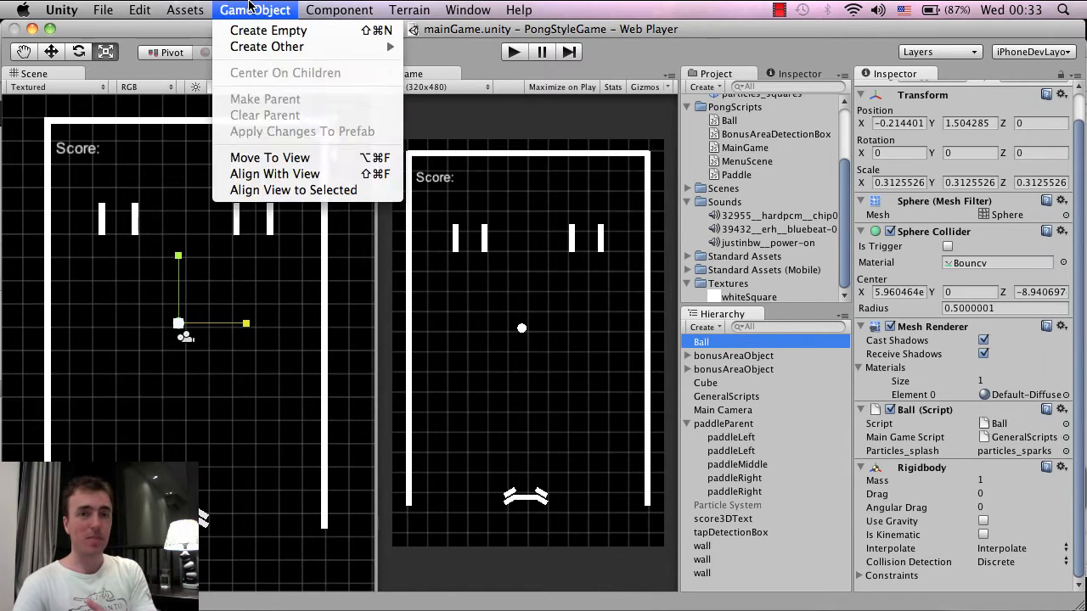
pyautogui.click(339, 9)
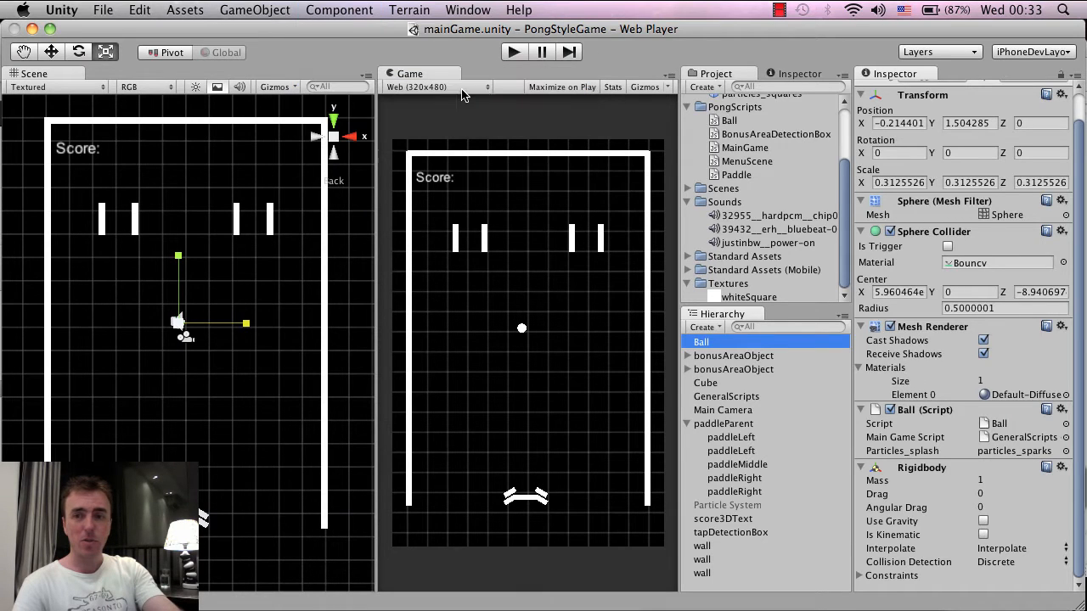
pyautogui.scroll(-3)
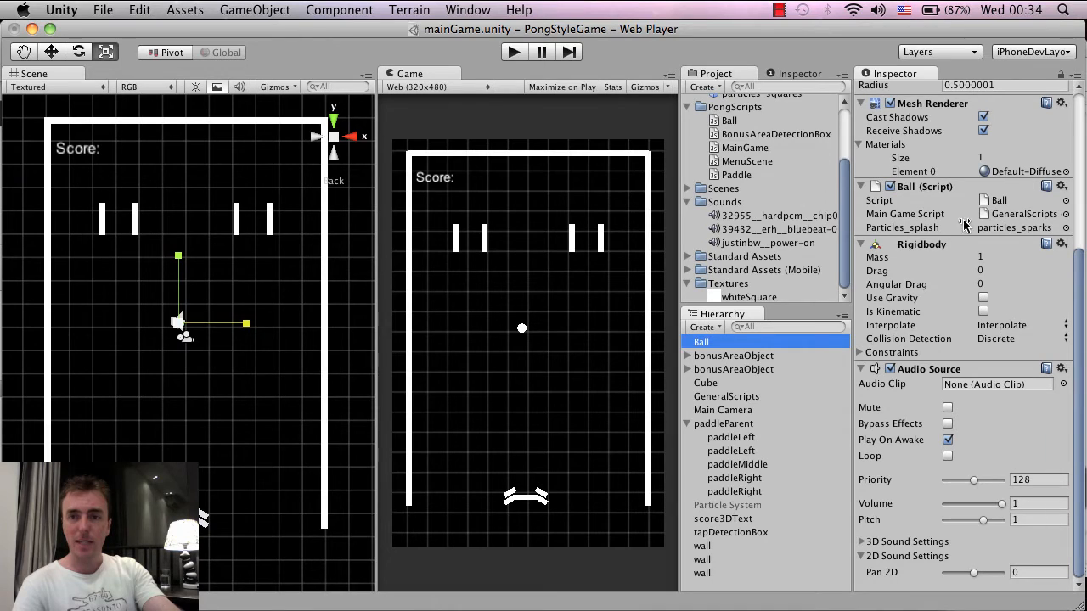
pyautogui.moveTo(940, 374)
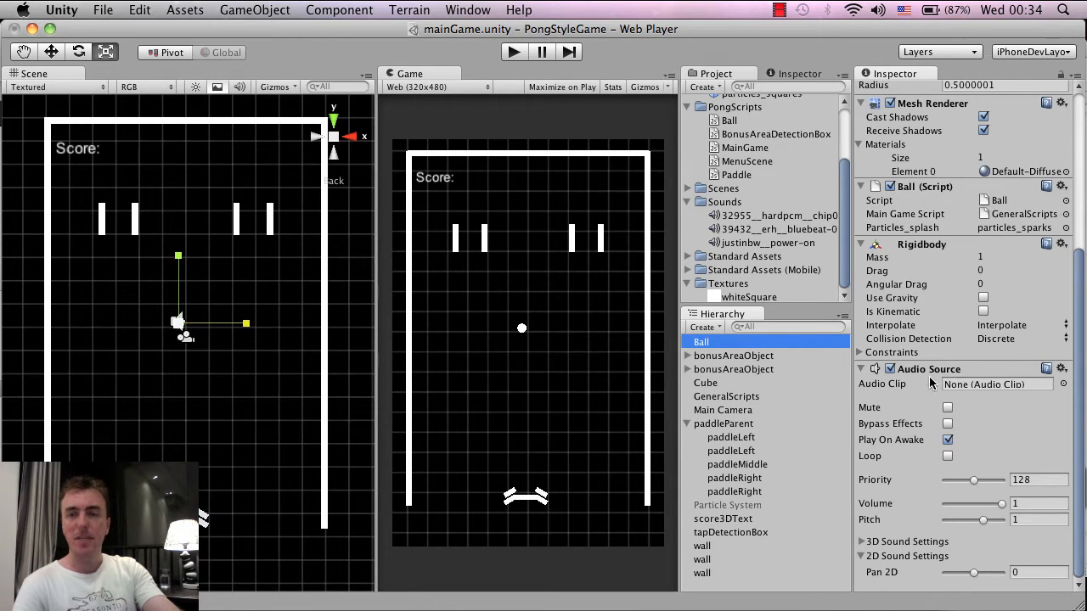
pyautogui.moveTo(911, 389)
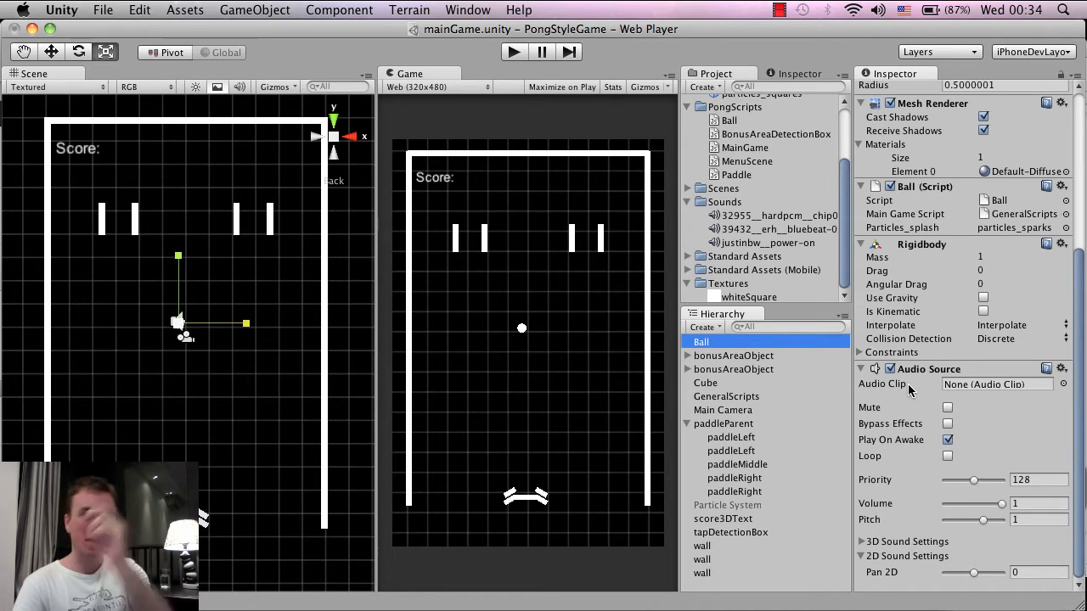
pyautogui.moveTo(567, 451)
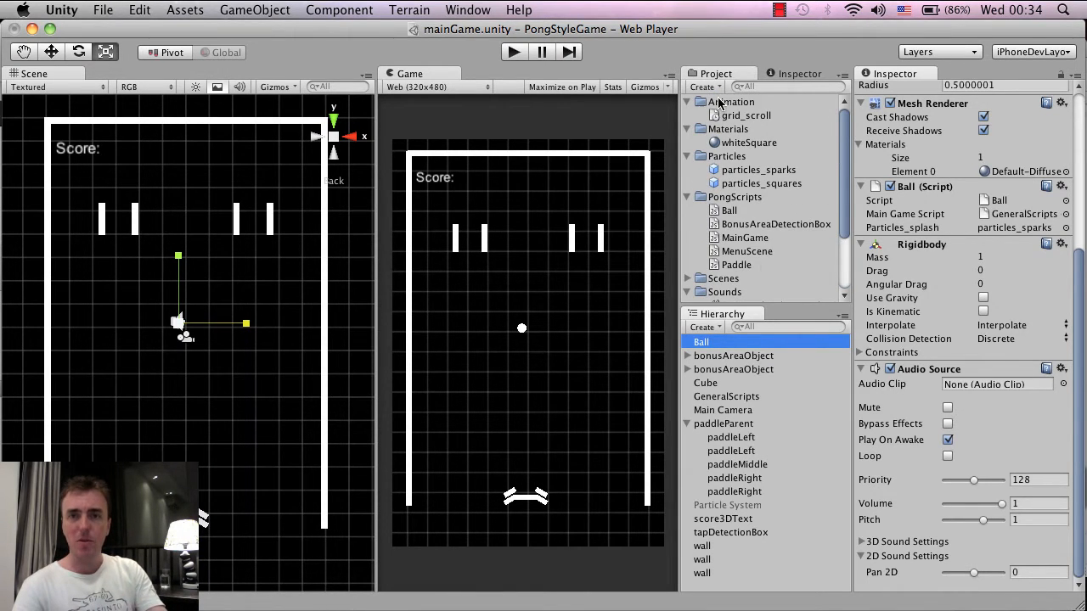
# Open the Sounds folder in the Project panel and show its sound files in Finder.
pyautogui.click(704, 87)
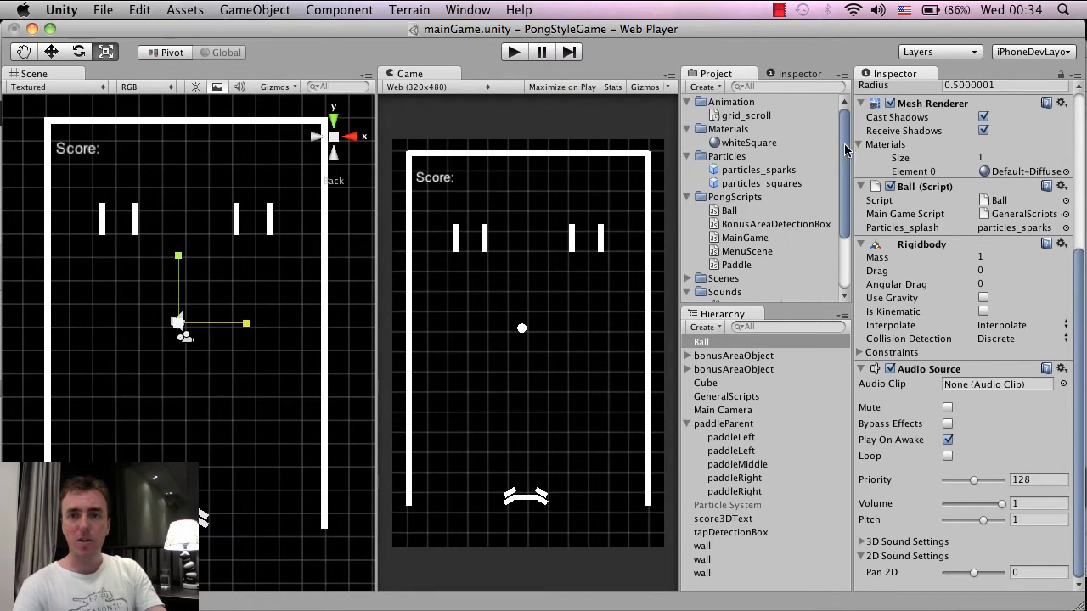
pyautogui.click(724, 201)
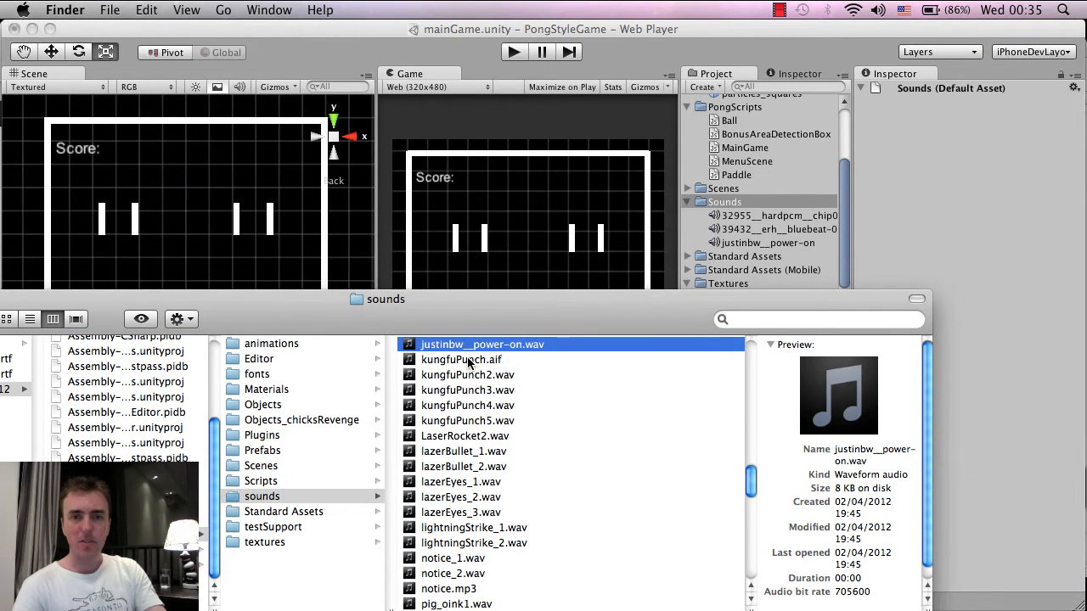
pyautogui.click(461, 359)
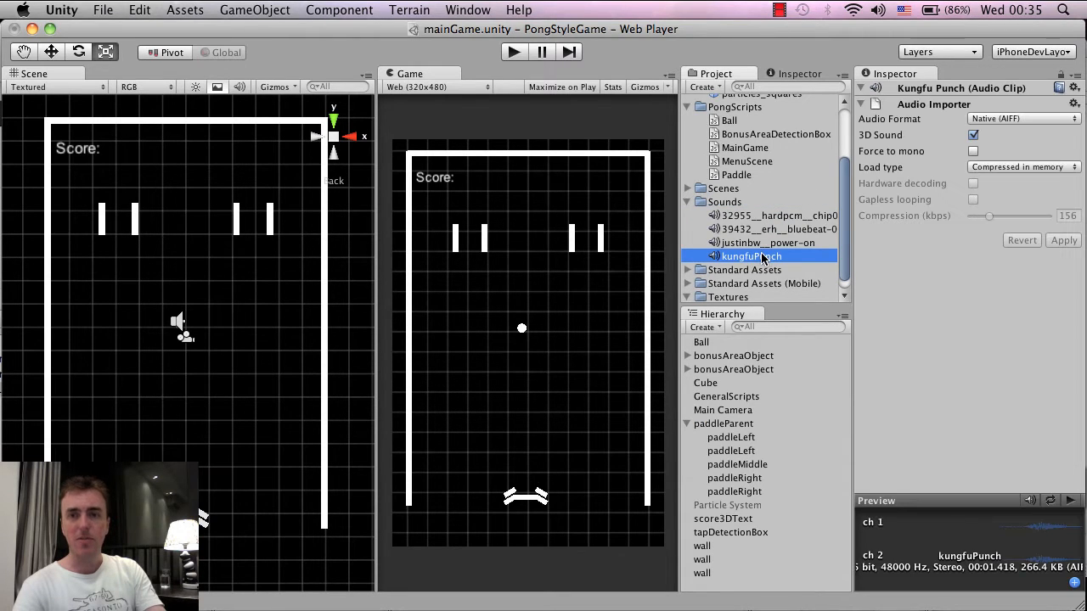
pyautogui.moveTo(782, 258)
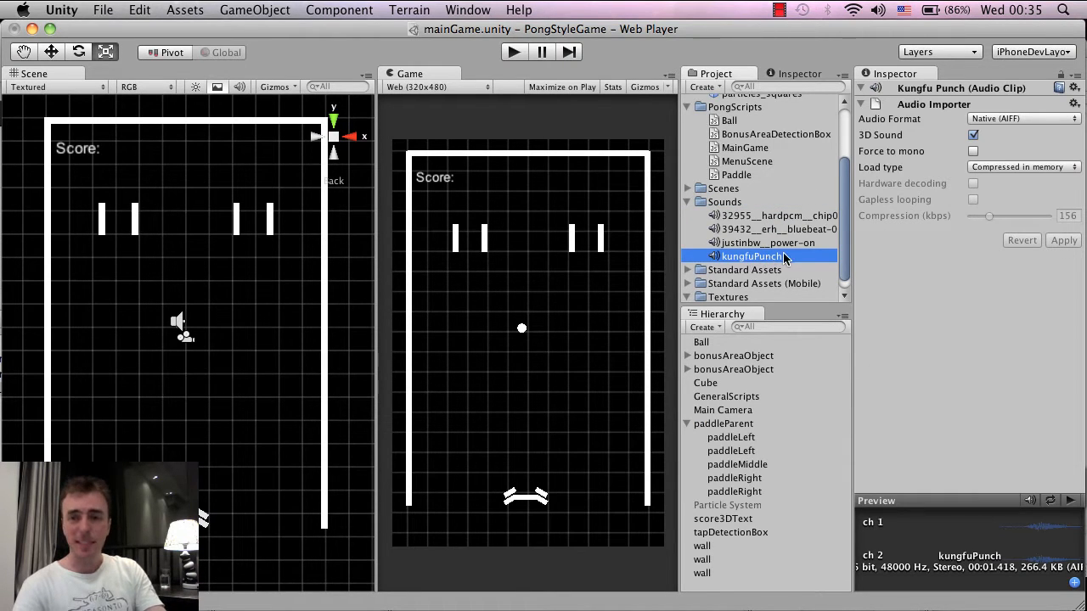
pyautogui.moveTo(806, 261)
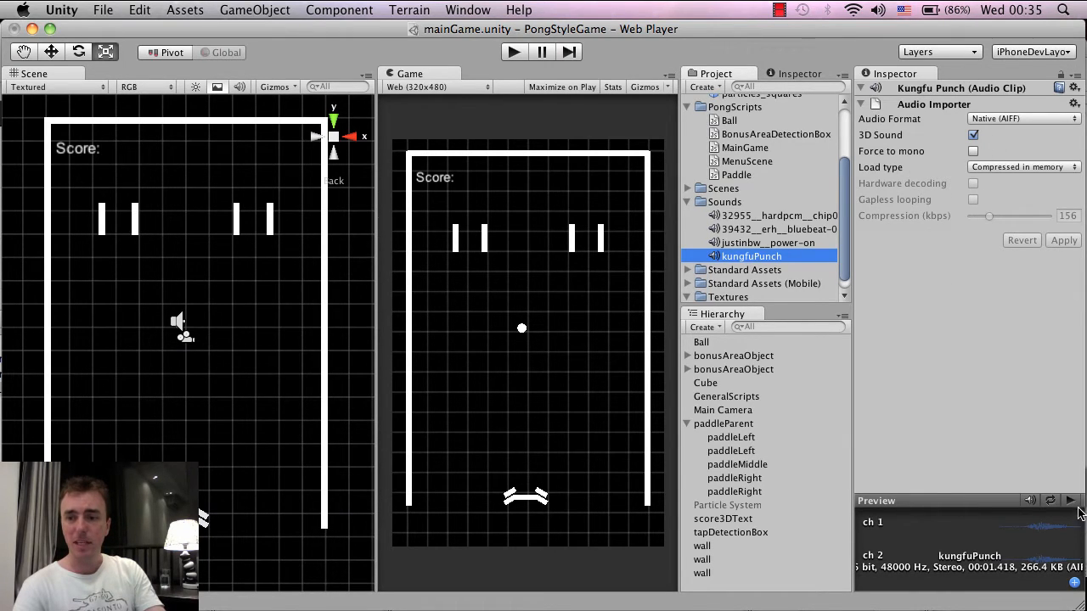
# Preview the kungfuPunch clip, then delete it from the Sounds folder.
pyautogui.click(1070, 499)
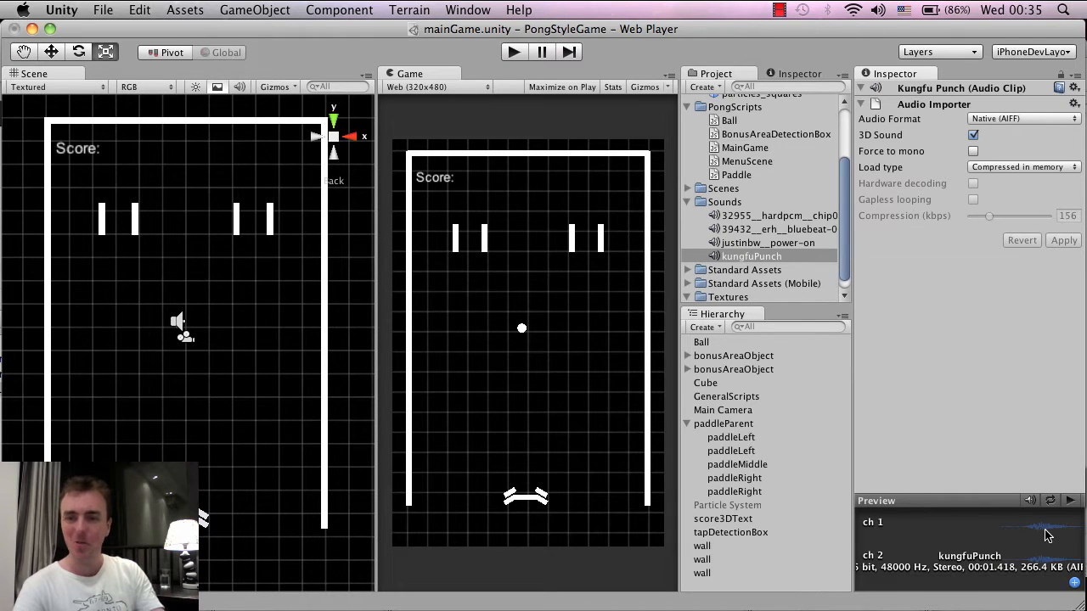
pyautogui.click(751, 255)
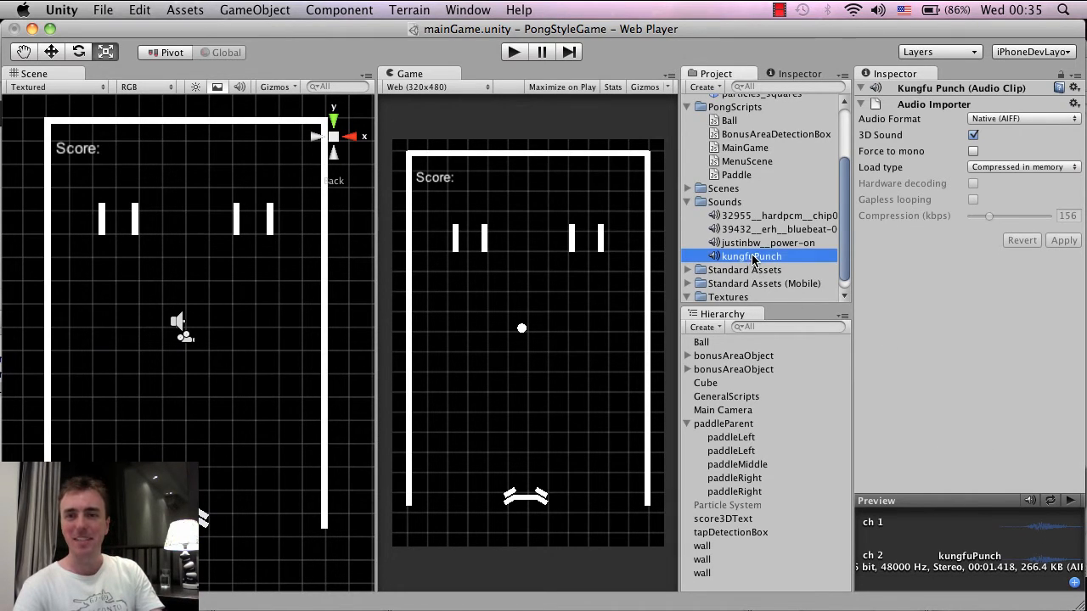
pyautogui.rightClick(751, 255)
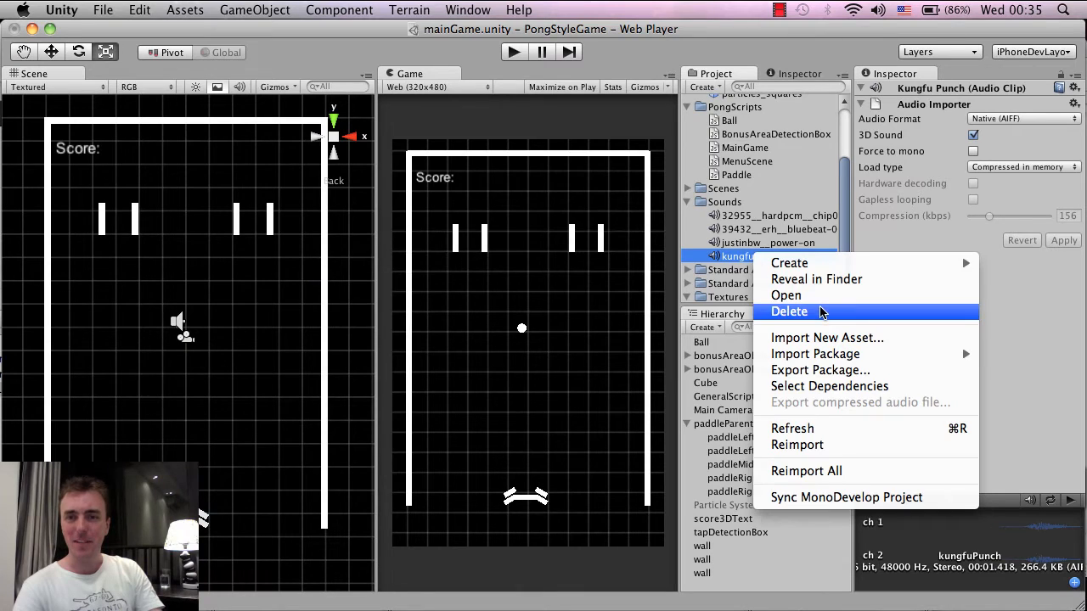
pyautogui.click(789, 311)
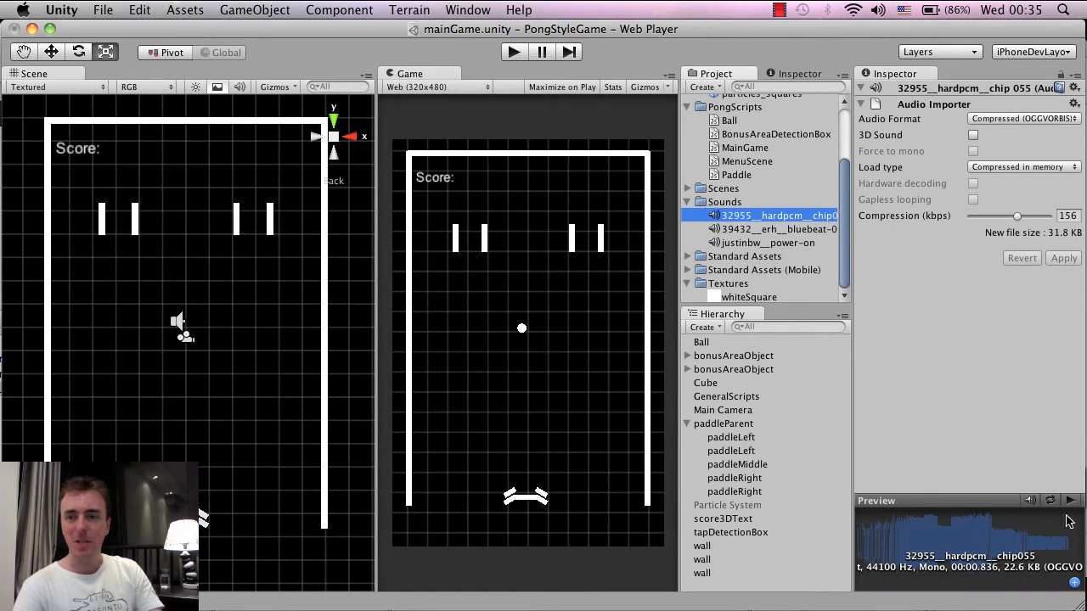
# Preview chip055, then inspect the bluebeat and justinbw__power-on clips' import settings.
pyautogui.click(1069, 500)
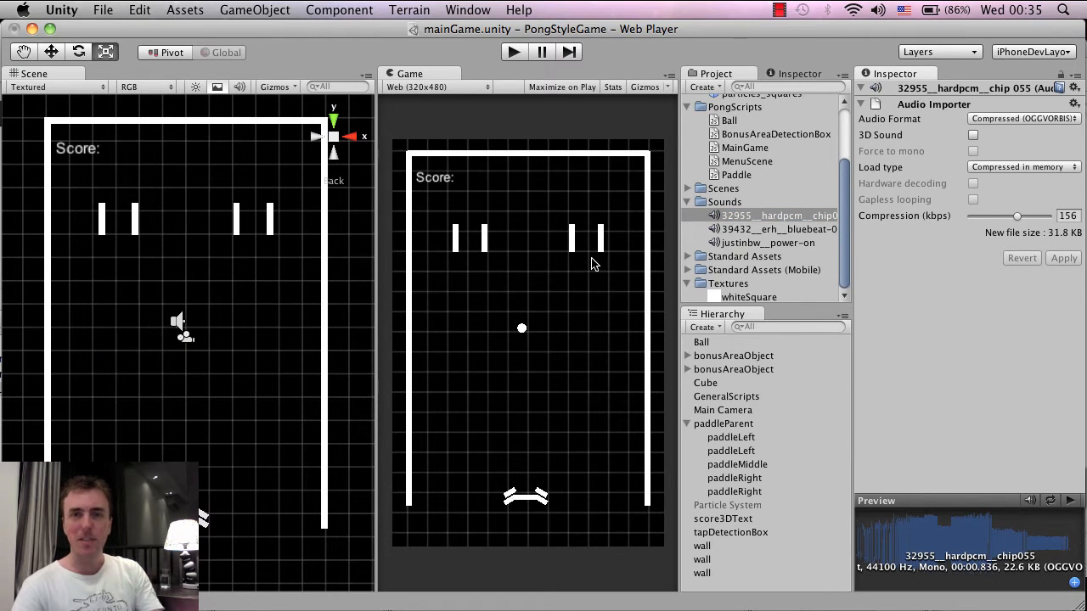
pyautogui.click(764, 229)
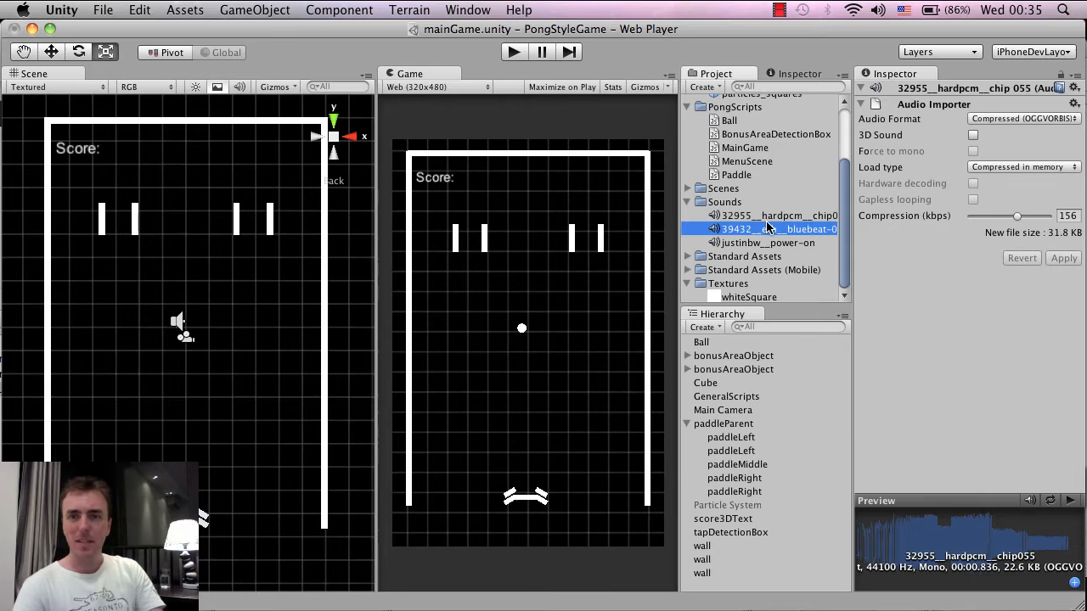
pyautogui.click(772, 229)
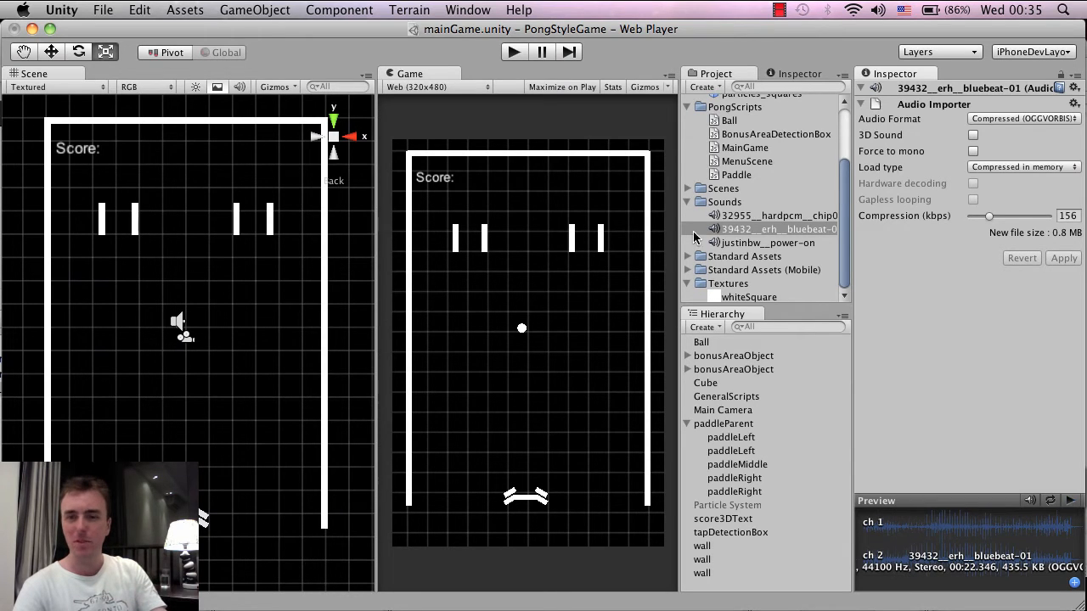
pyautogui.click(766, 243)
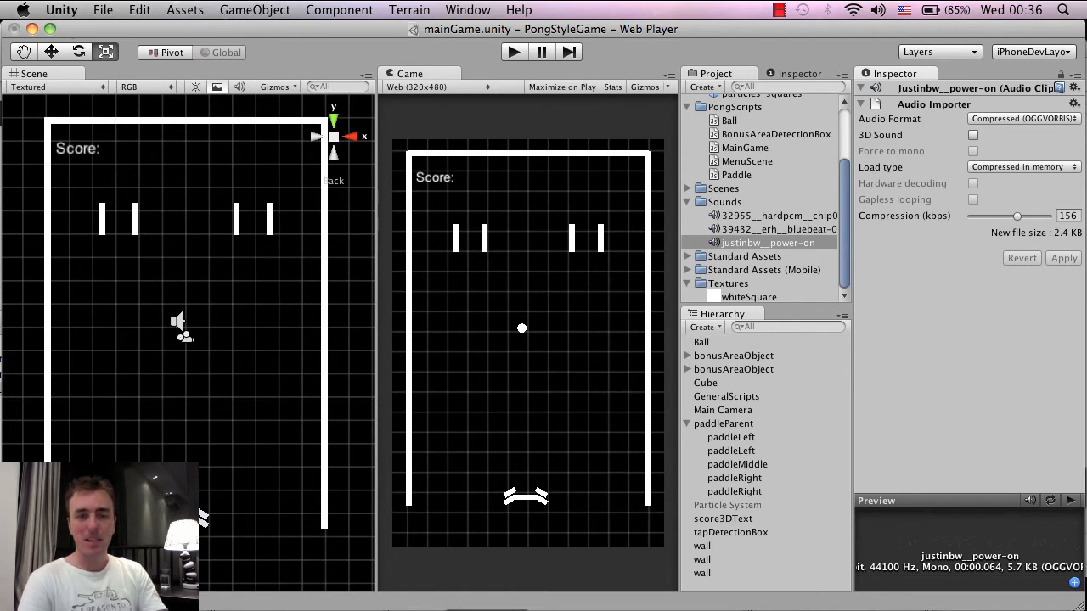
# Select Ball and scroll the Inspector to its still-empty Audio Source component.
pyautogui.click(701, 341)
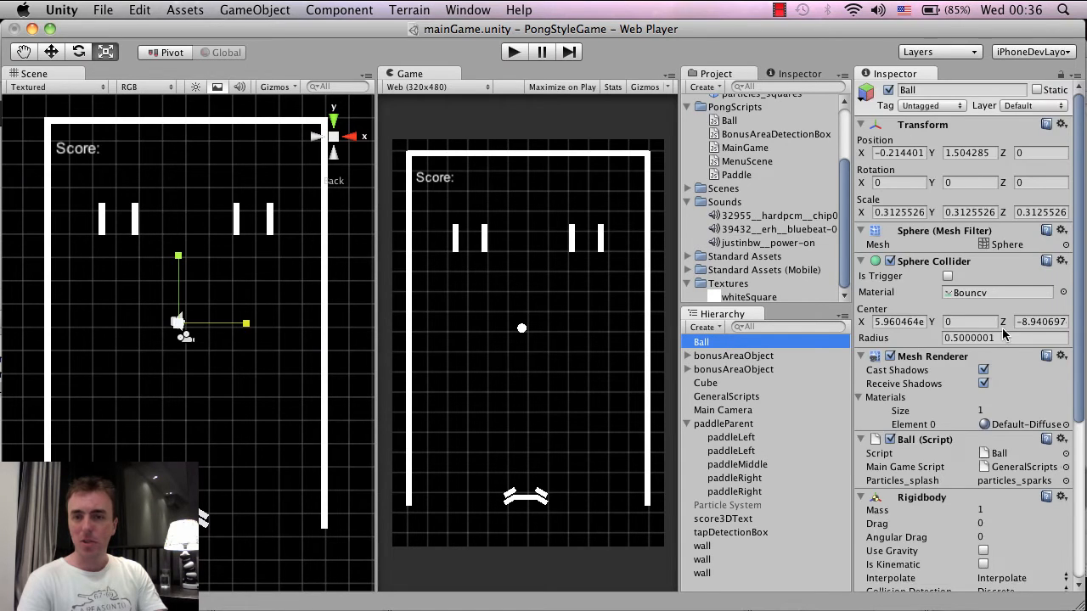
pyautogui.scroll(-3)
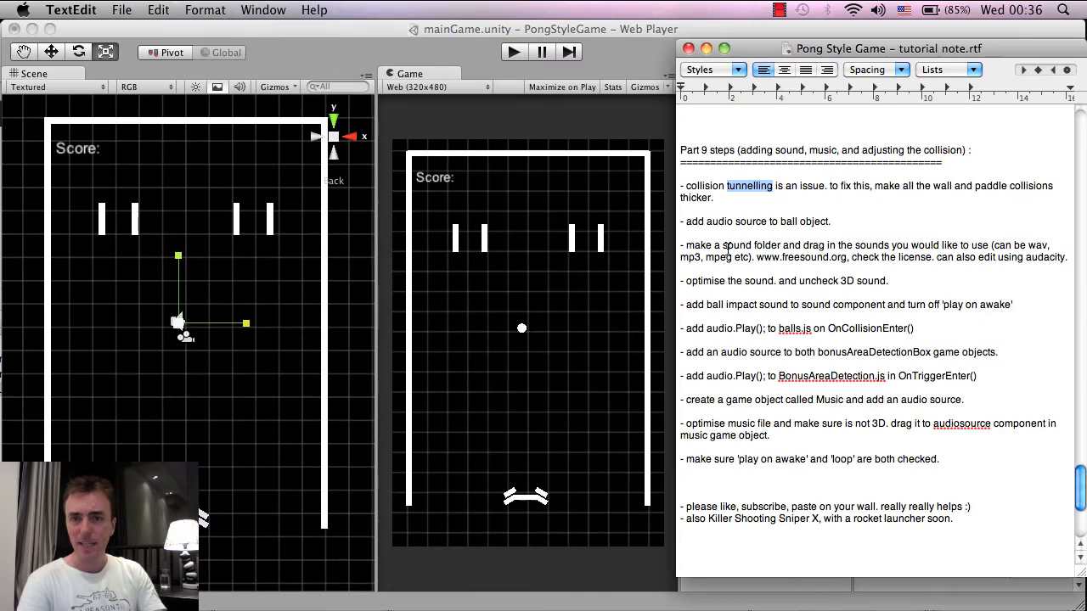
pyautogui.moveTo(726, 244); pyautogui.dragTo(932, 257)
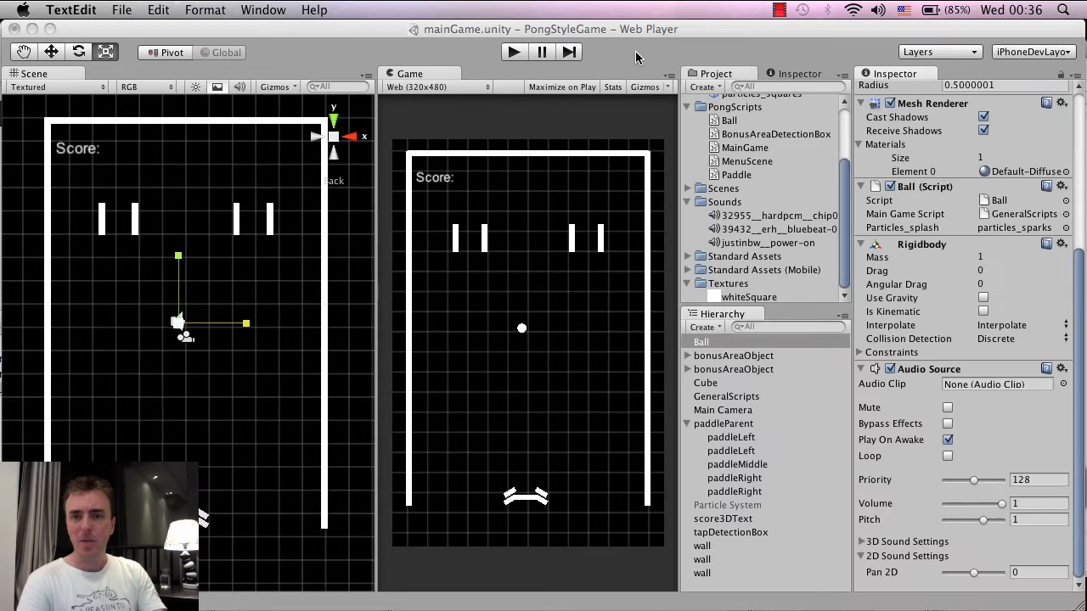
# Select the justinbw__power-on clip and look over its Audio Format options.
pyautogui.click(701, 341)
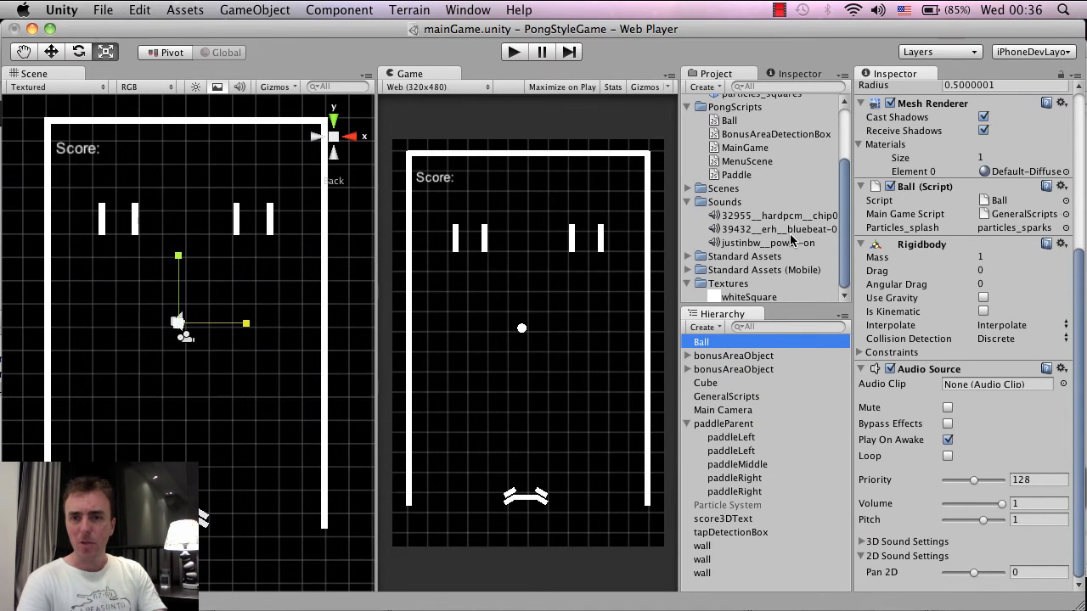
pyautogui.click(762, 242)
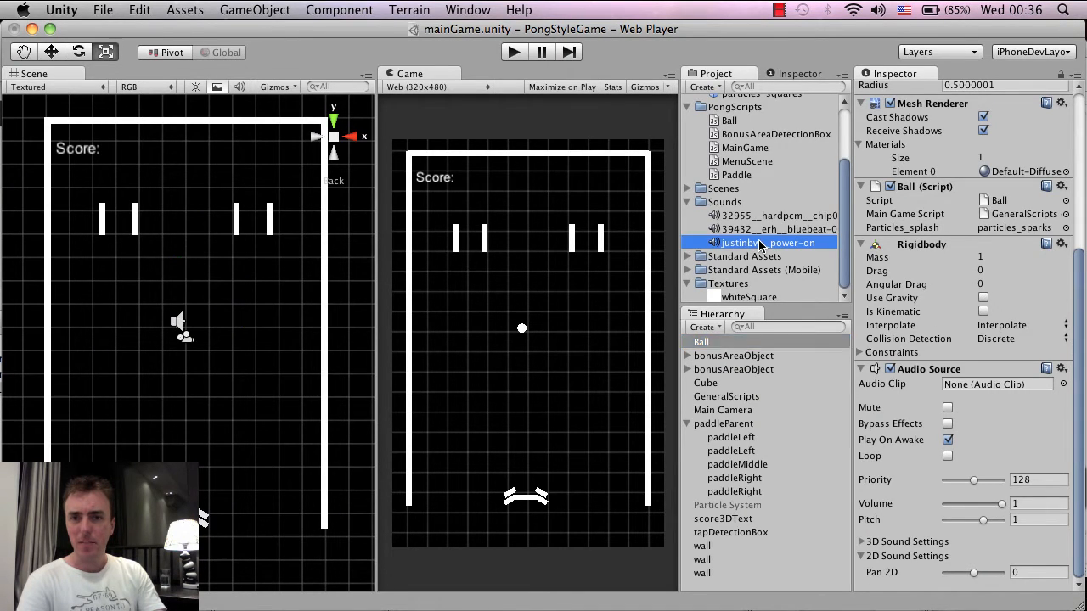
pyautogui.click(768, 243)
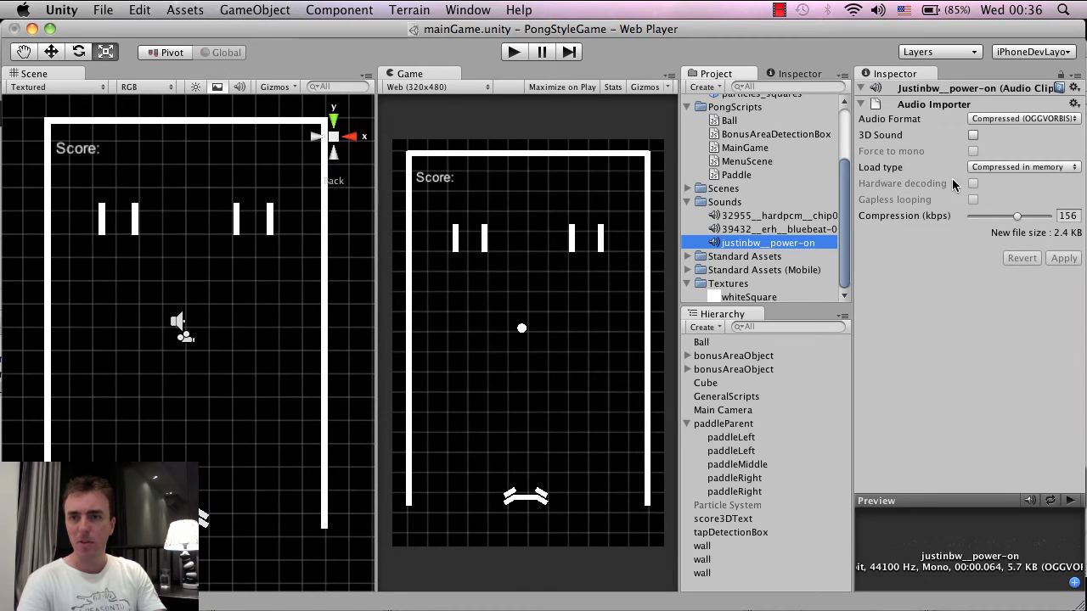
pyautogui.moveTo(897, 120)
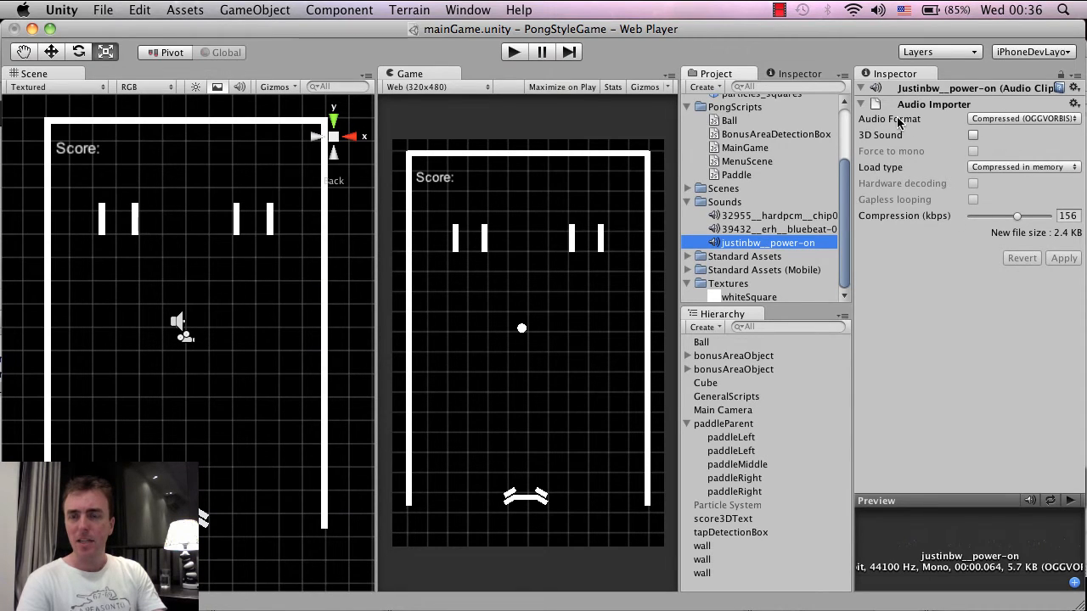
pyautogui.click(1022, 118)
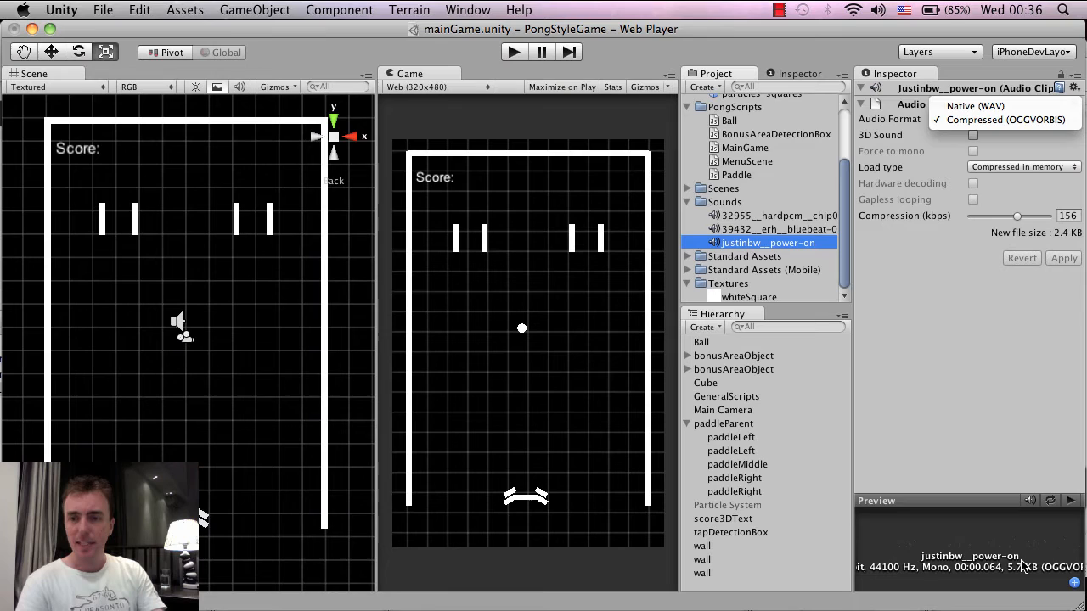
pyautogui.moveTo(1026, 578)
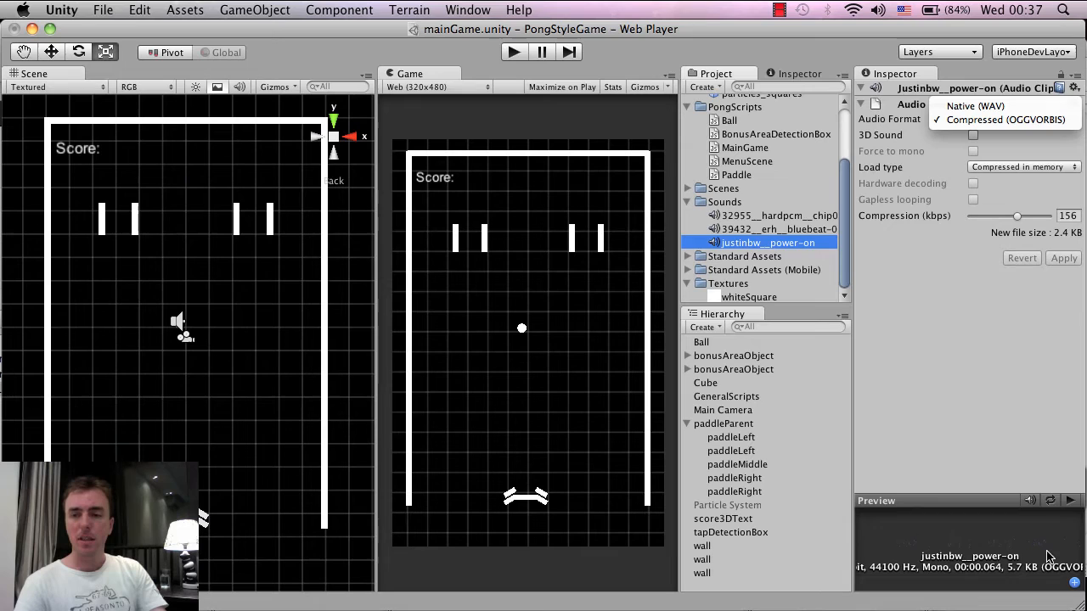
pyautogui.click(1023, 118)
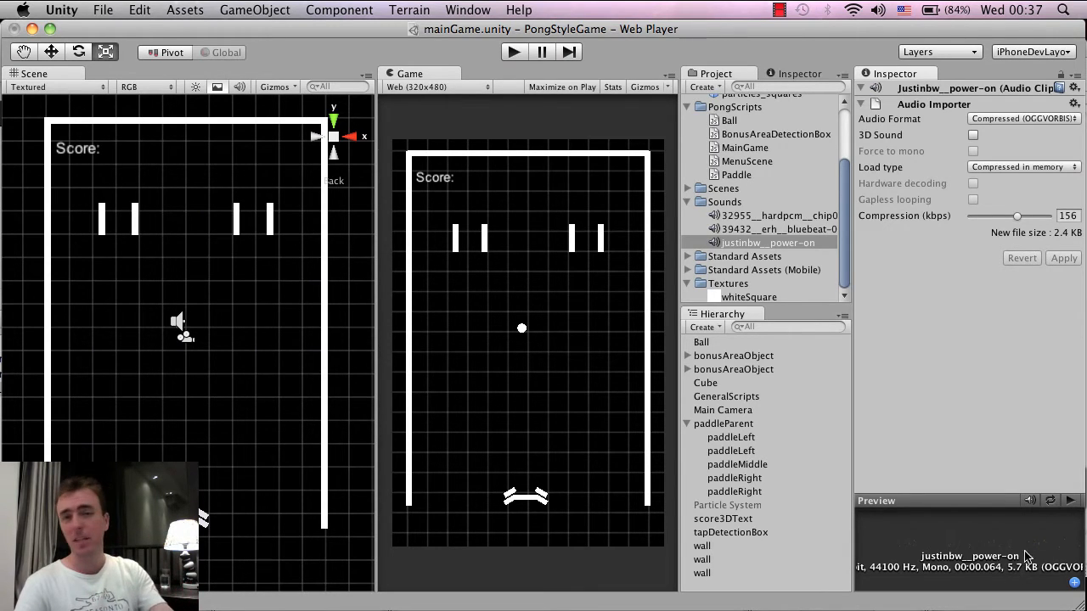
# Keep power-on Compressed (OGGVORBIS) with 3D Sound off, ending on chip055's settings.
pyautogui.click(1023, 118)
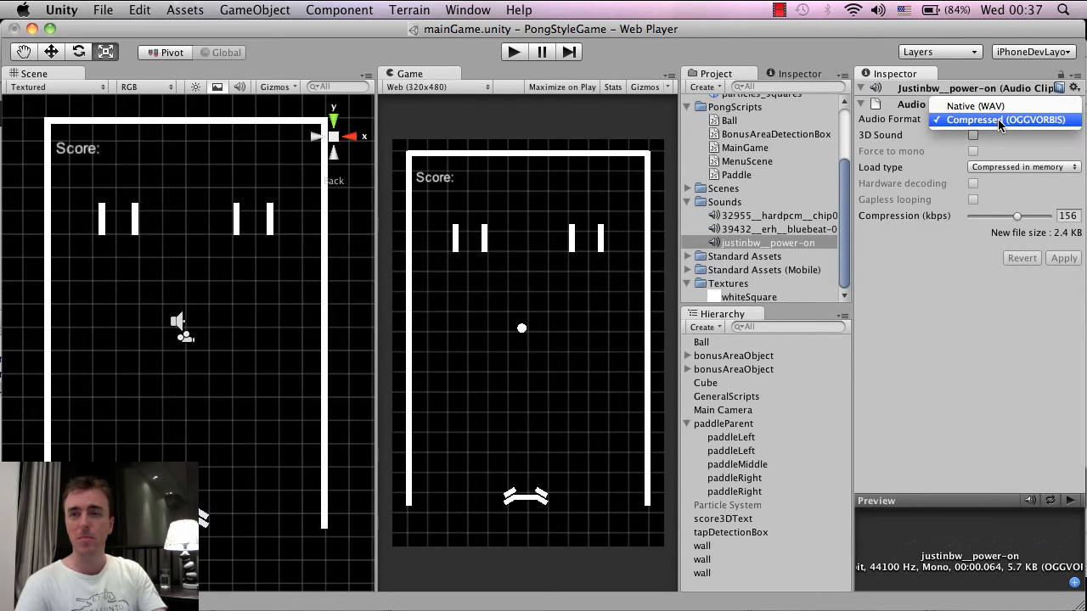
pyautogui.click(1005, 119)
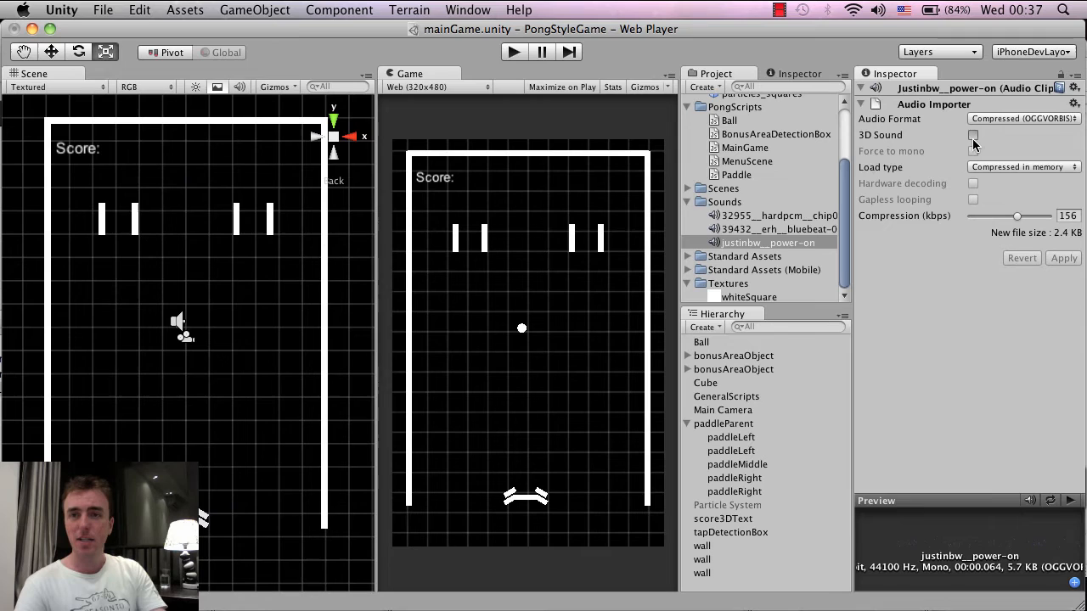
pyautogui.click(973, 135)
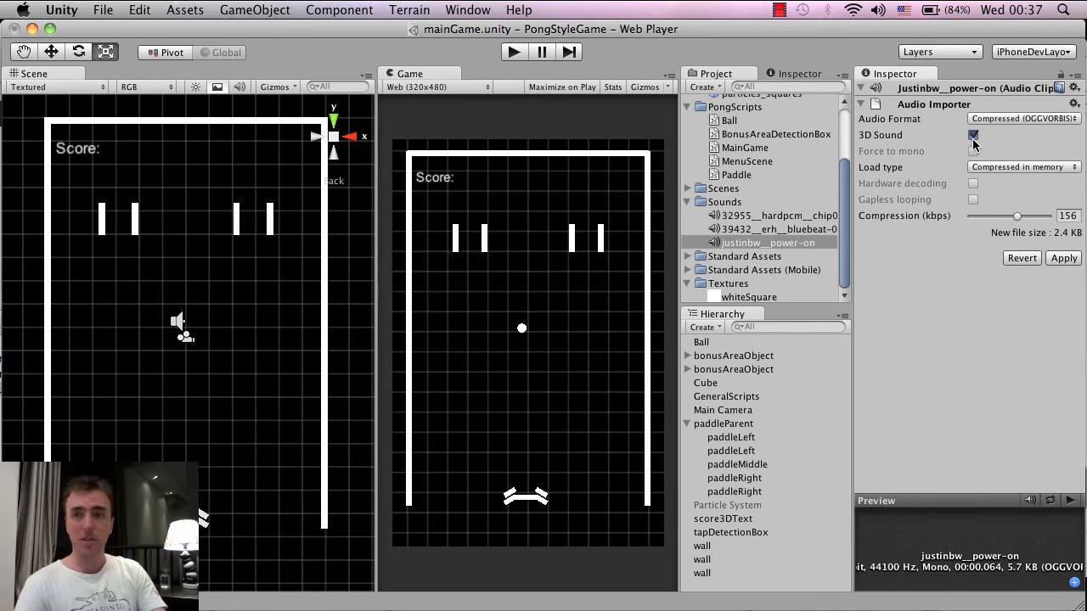
pyautogui.click(973, 135)
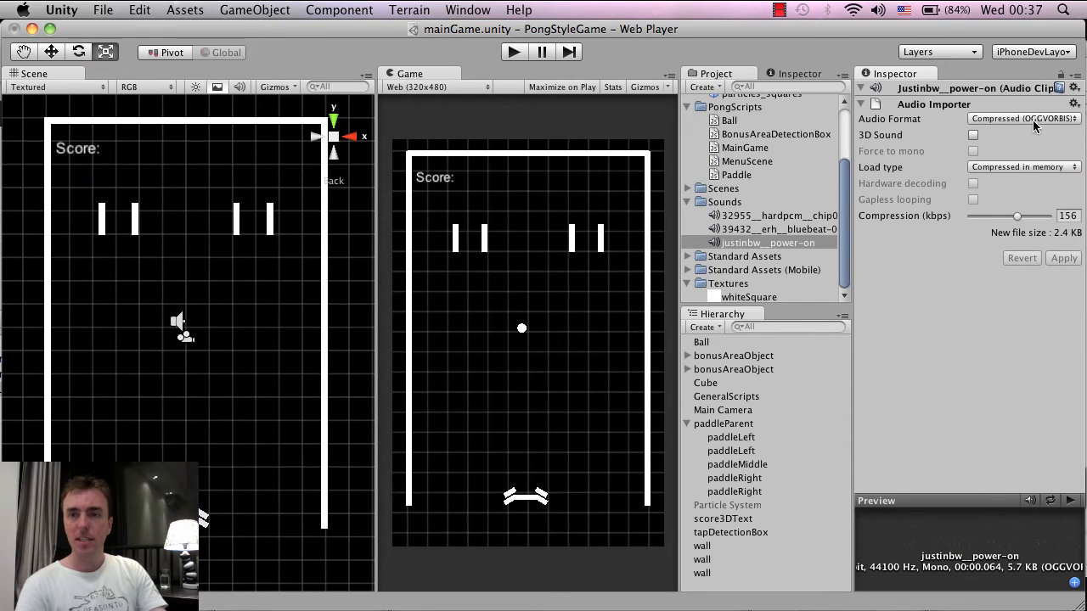
pyautogui.moveTo(1016, 198)
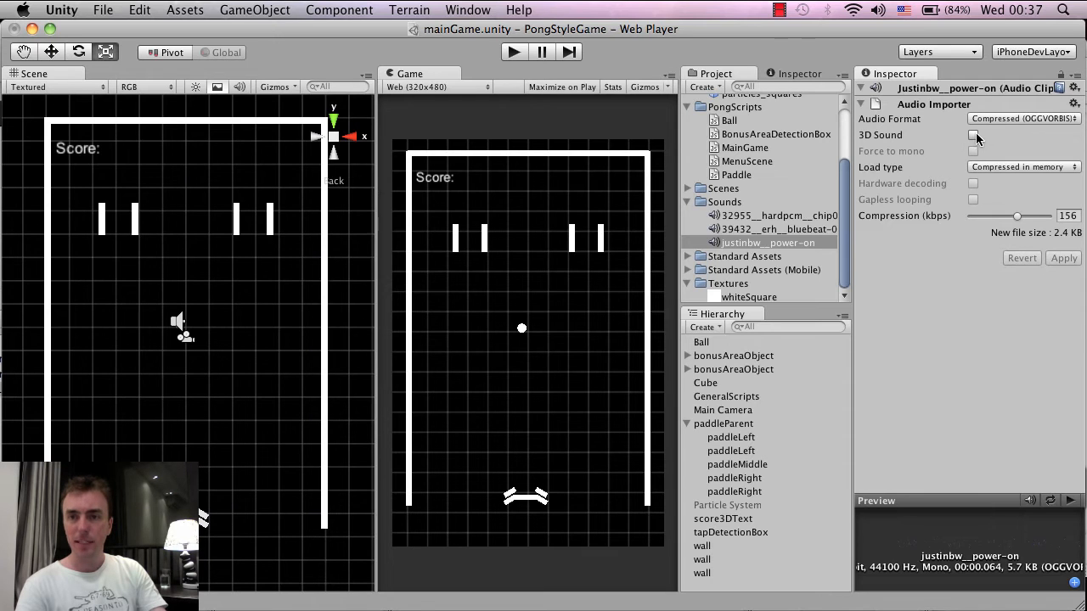
pyautogui.moveTo(807, 242)
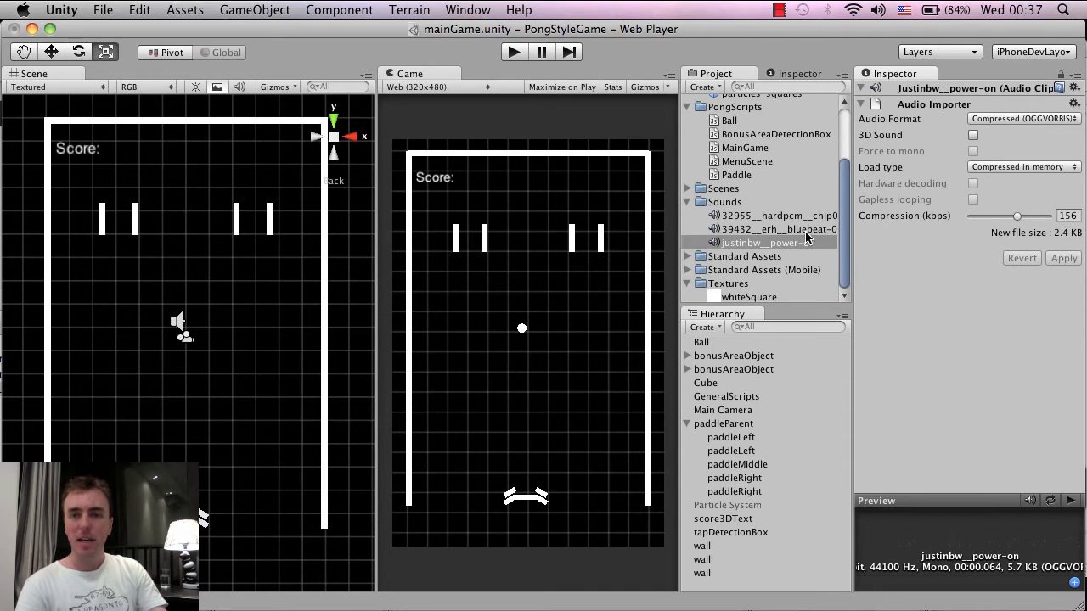
pyautogui.click(768, 215)
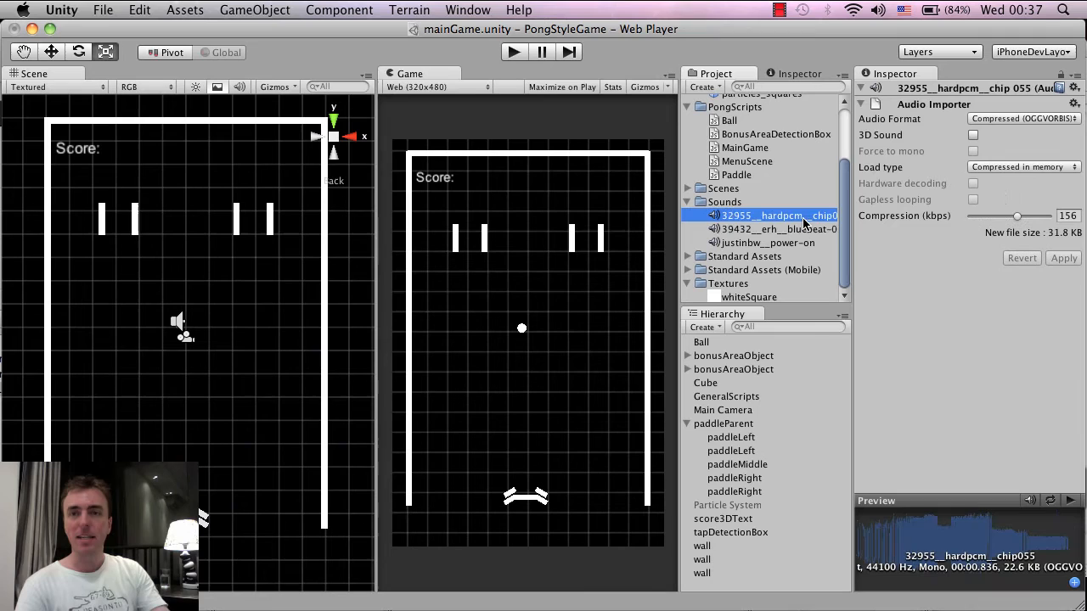
pyautogui.moveTo(1016, 119)
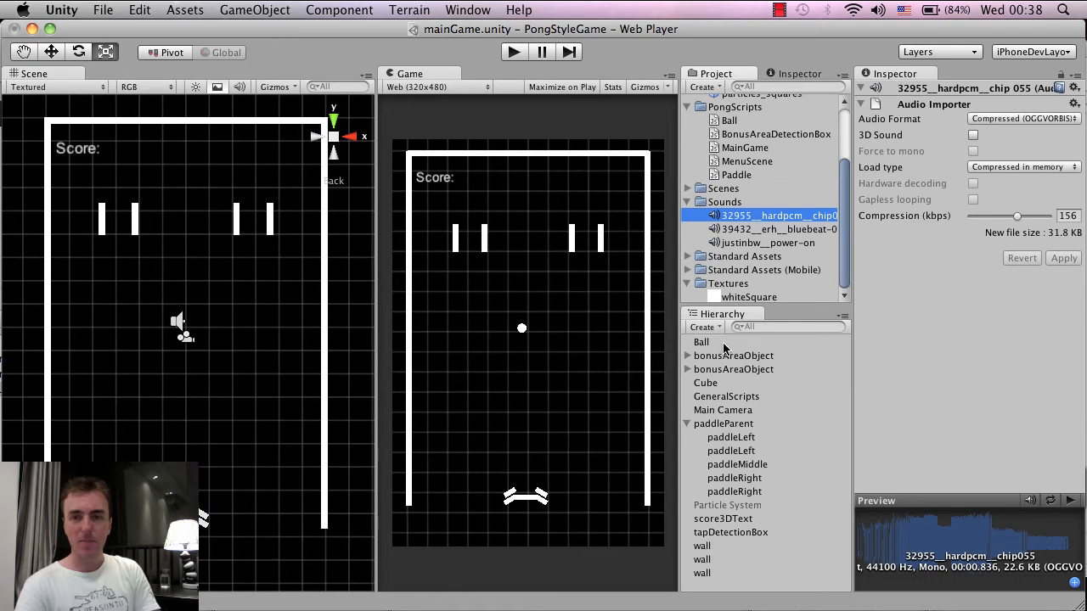
# Assign the justinbw power-on clip to Ball's Audio Source with Play On Awake unchecked.
pyautogui.click(701, 342)
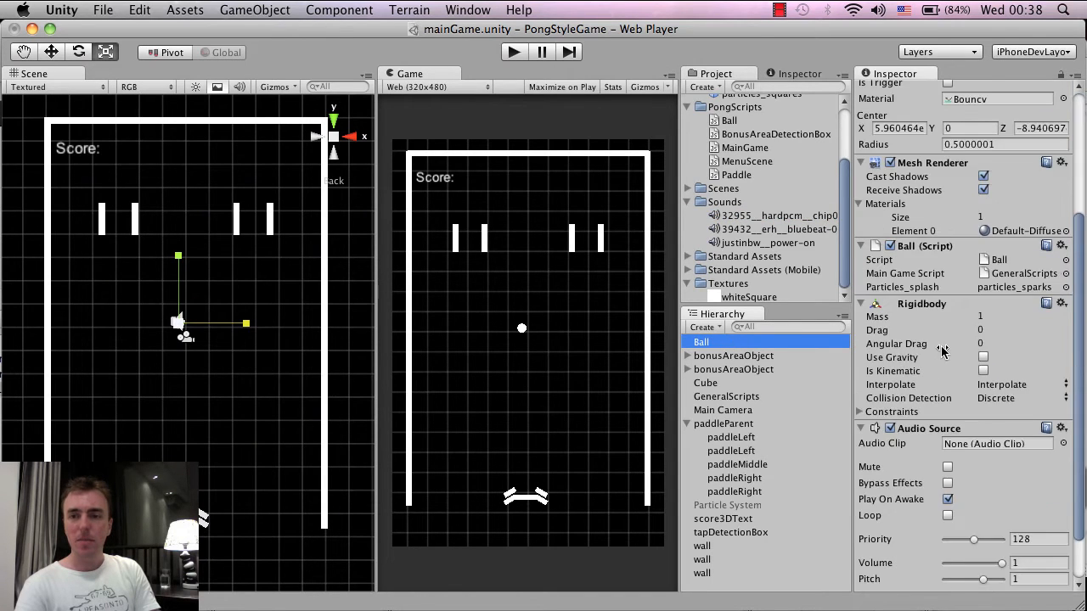
pyautogui.scroll(-3)
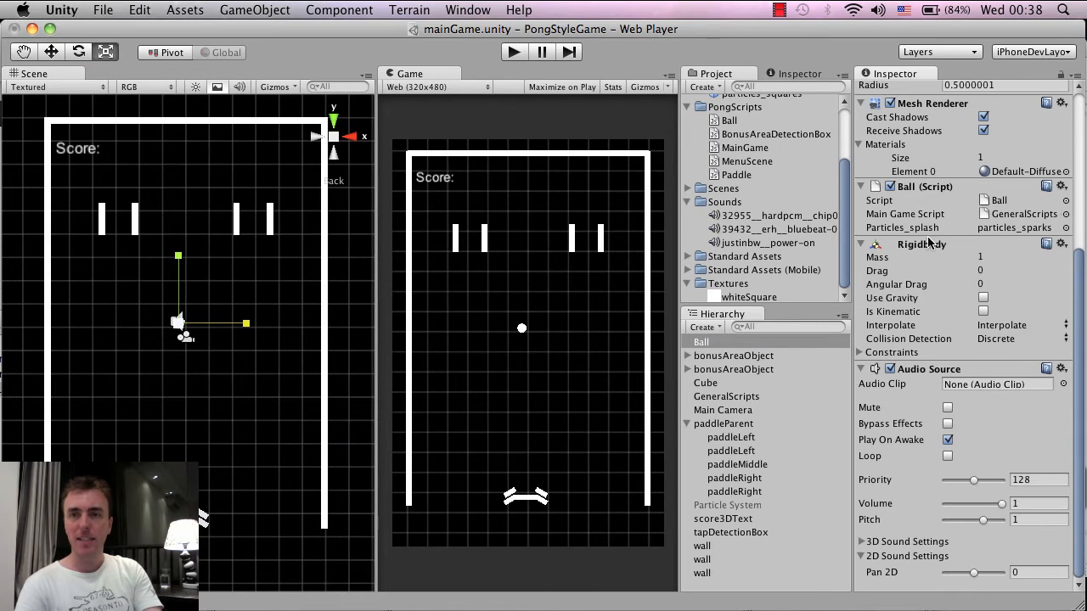
pyautogui.moveTo(1010, 392)
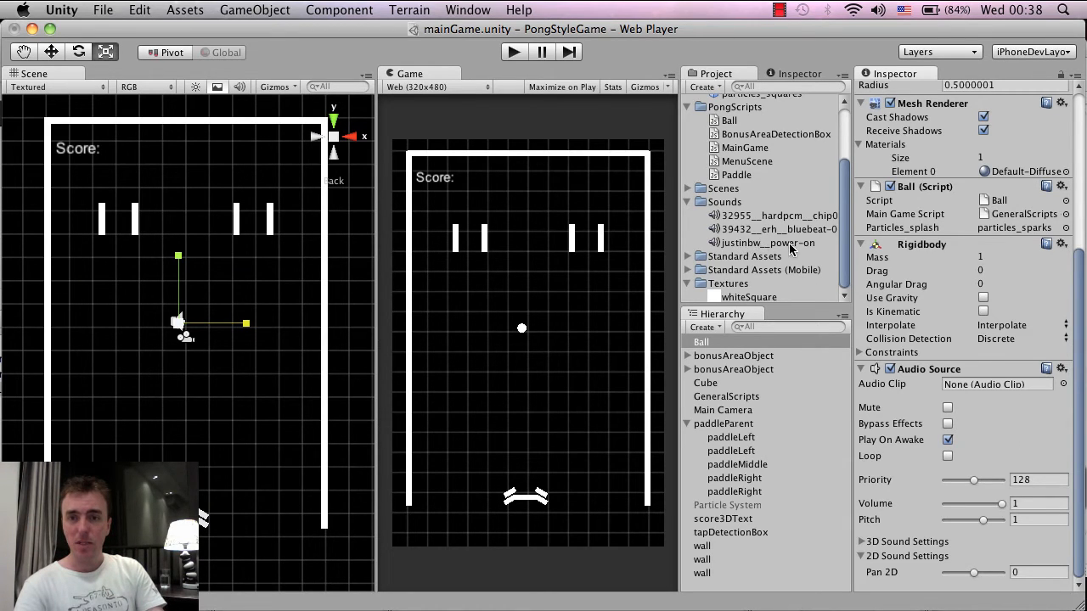
pyautogui.click(769, 242)
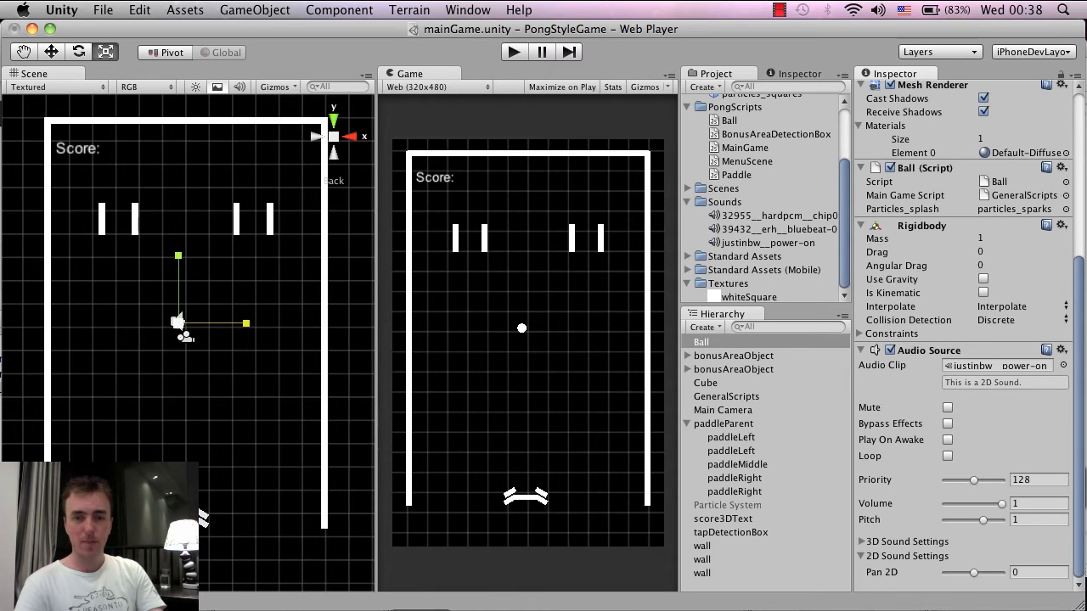
pyautogui.click(883, 48)
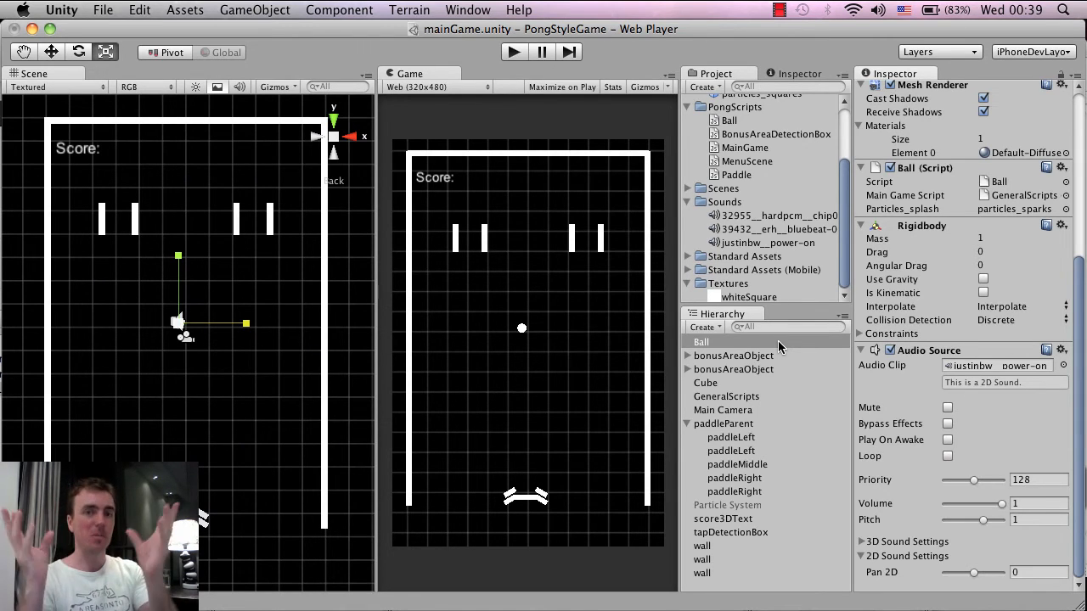
pyautogui.click(702, 341)
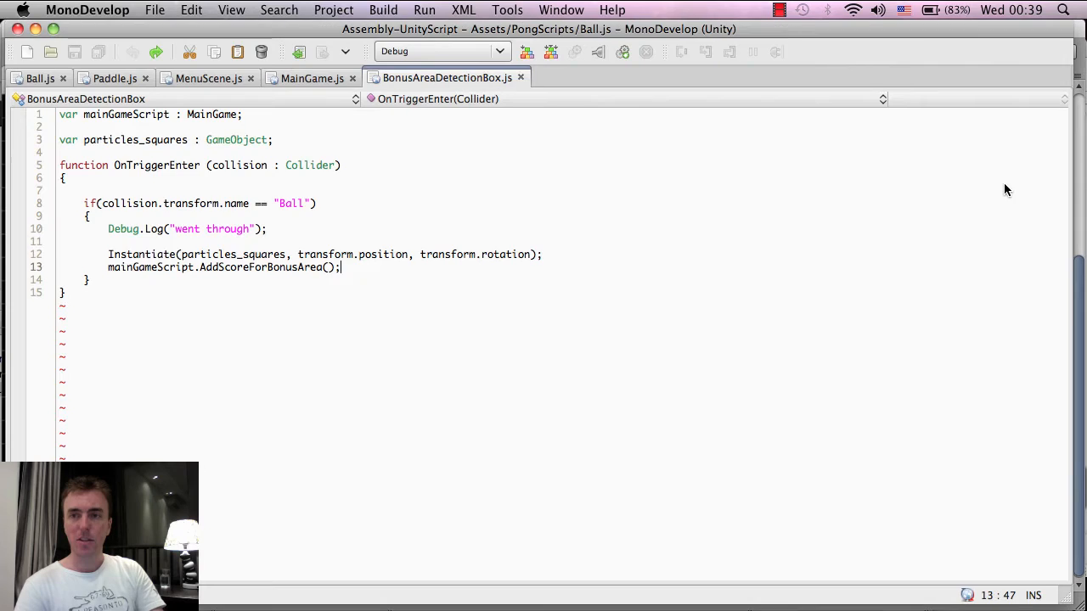
# In Ball.js, type 'audio' on a new line below OnCollisionEnter's Instantiate call.
pyautogui.click(39, 77)
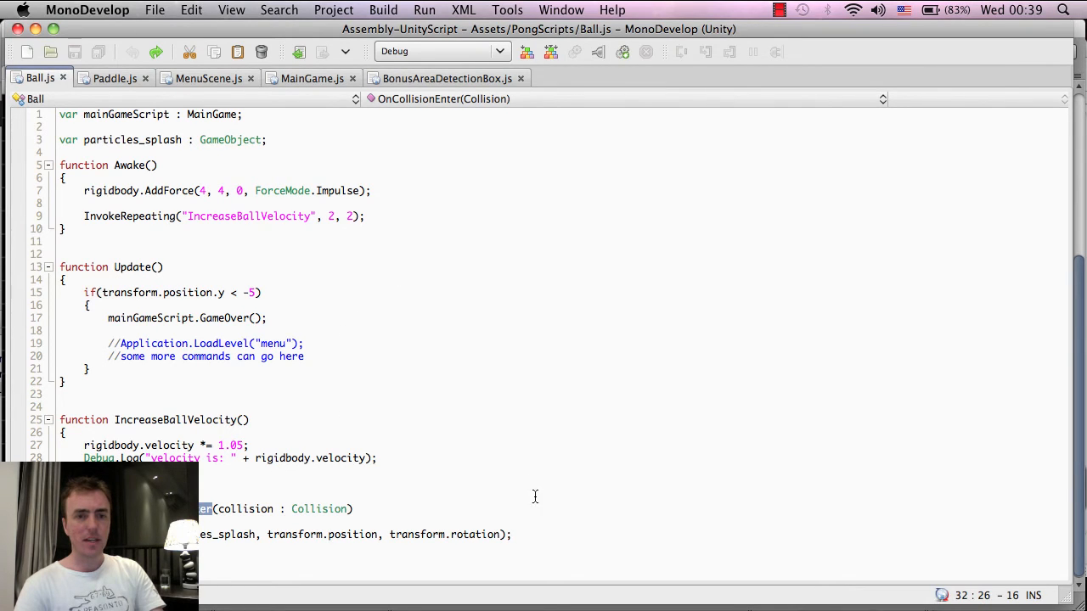
pyautogui.click(510, 534)
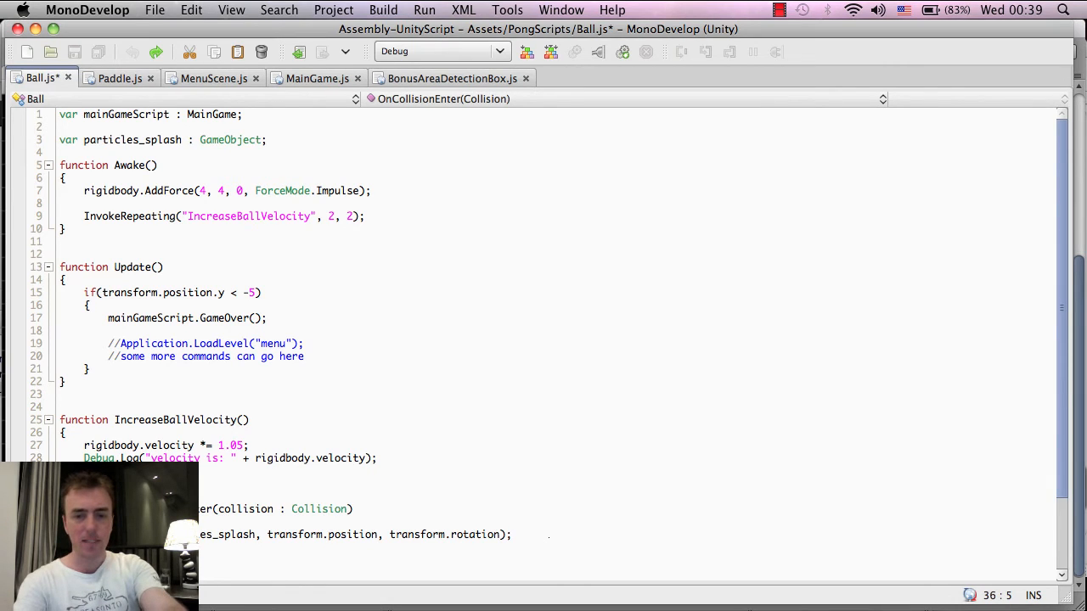
pyautogui.write('audio')
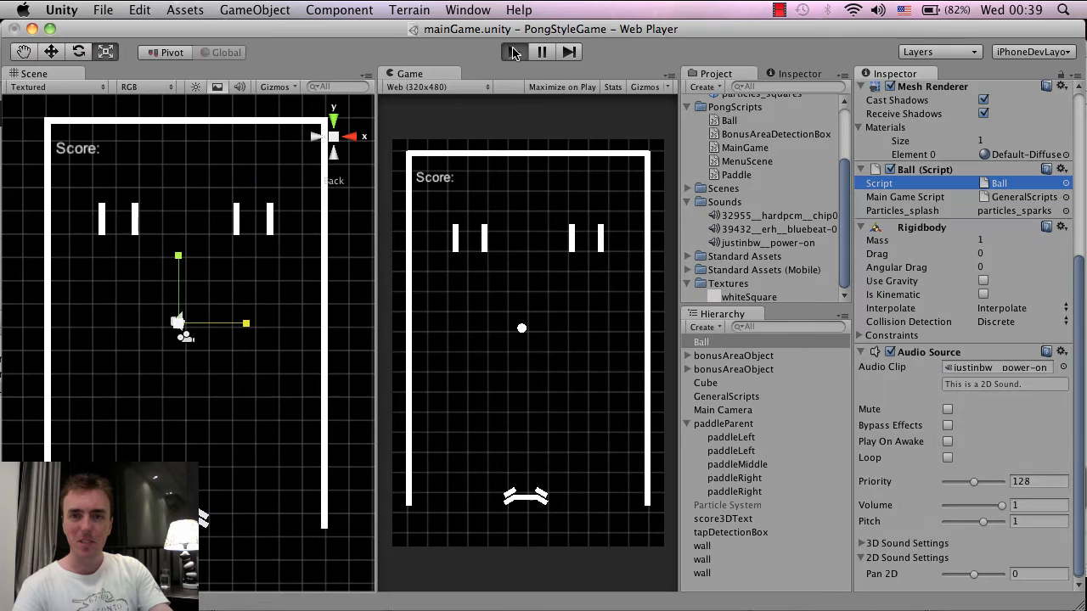
# Play the Pong scene to hear the Ball's power-on sound.
pyautogui.click(513, 52)
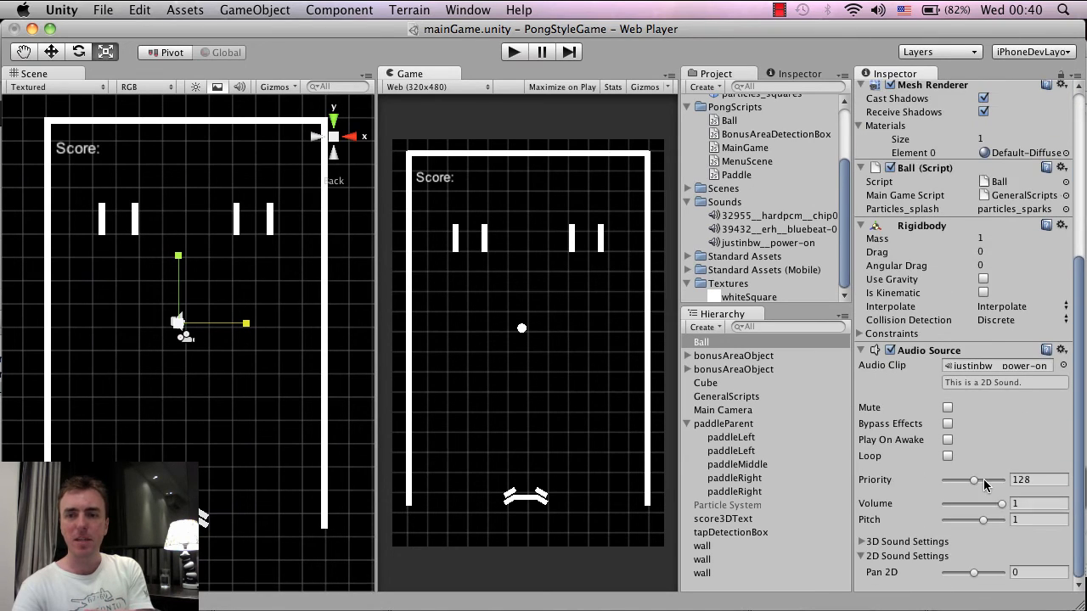
pyautogui.moveTo(828, 378)
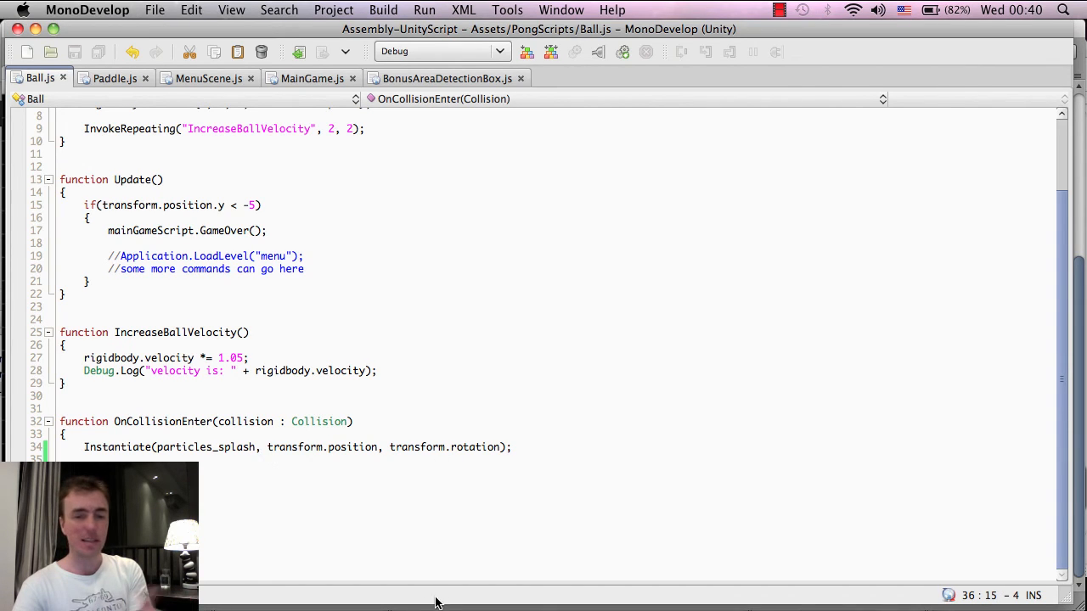
# Highlight OnCollisionEnter in Ball.js to check its splash particle spawn.
pyautogui.doubleClick(162, 421)
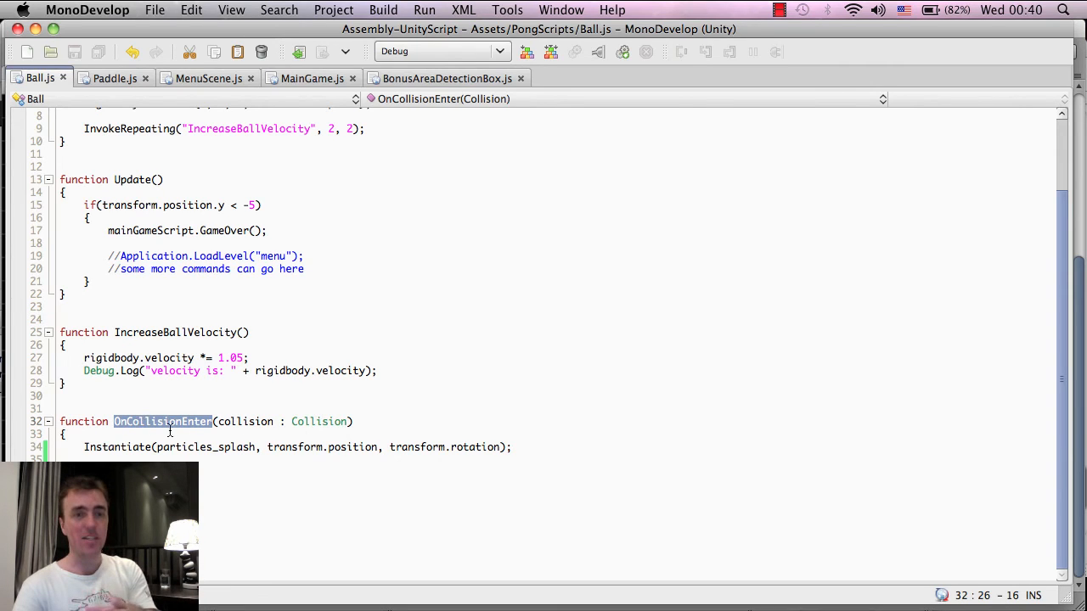
pyautogui.doubleClick(116, 448)
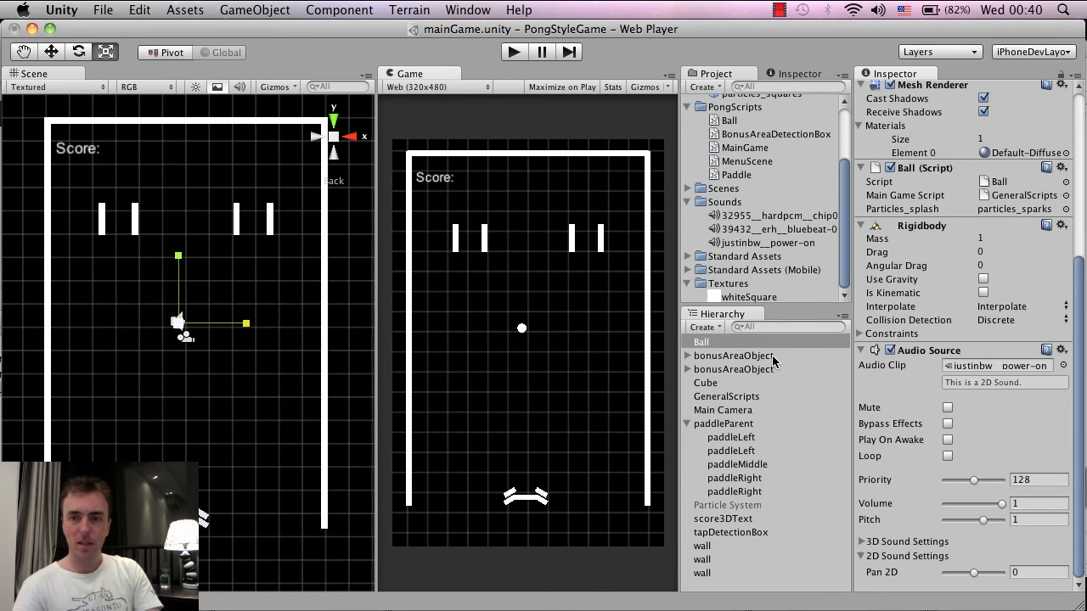
# Expand bonusAreaObject, select its bonusAreaDetectionBox child, and open the Component menu.
pyautogui.click(701, 341)
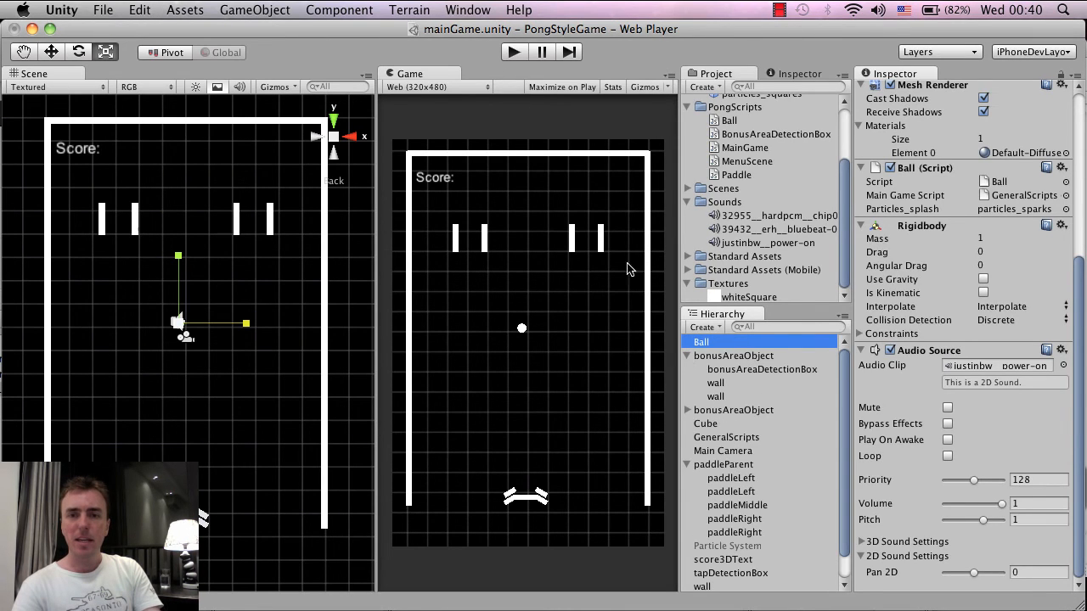
pyautogui.moveTo(592, 202)
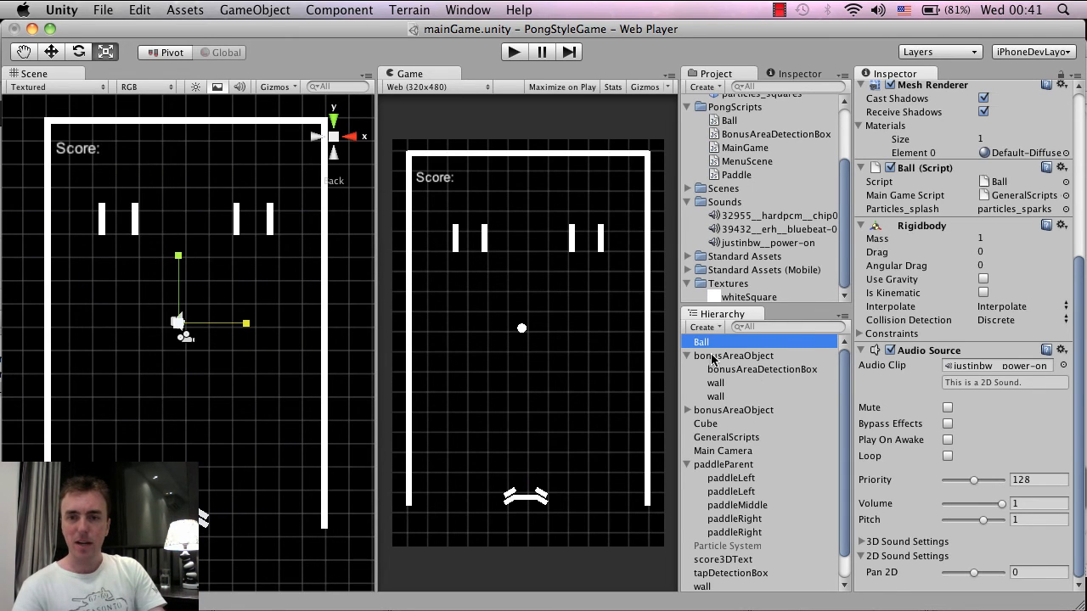
pyautogui.click(732, 356)
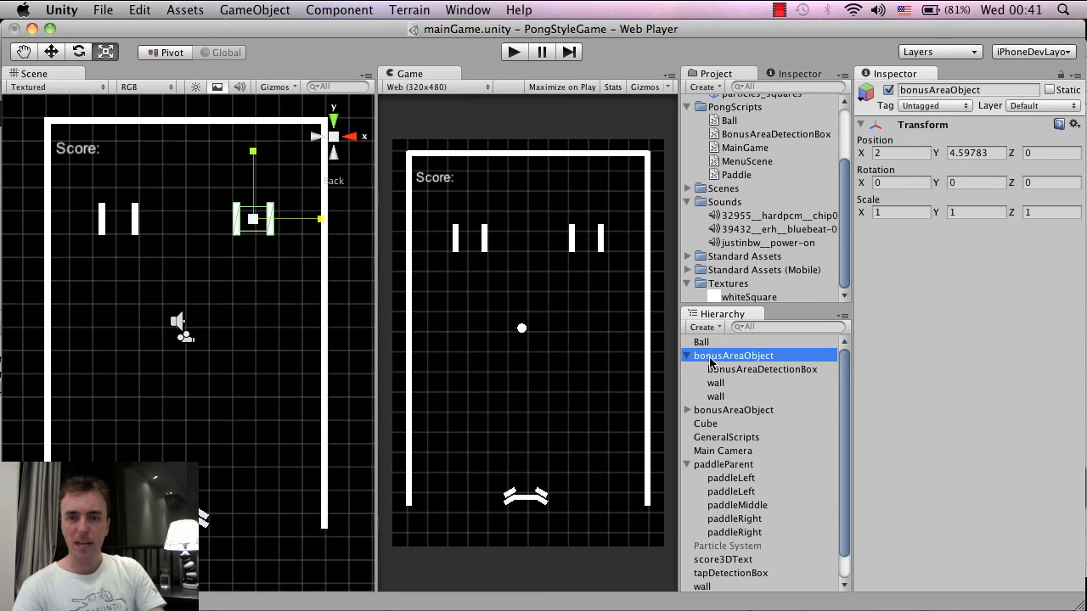
pyautogui.moveTo(764, 365)
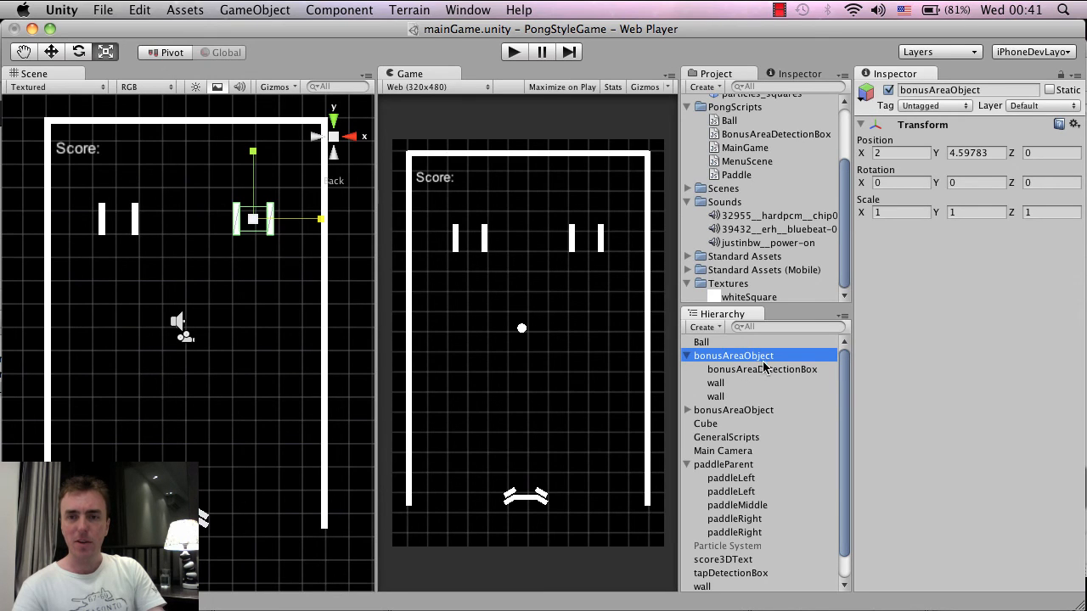
pyautogui.click(762, 369)
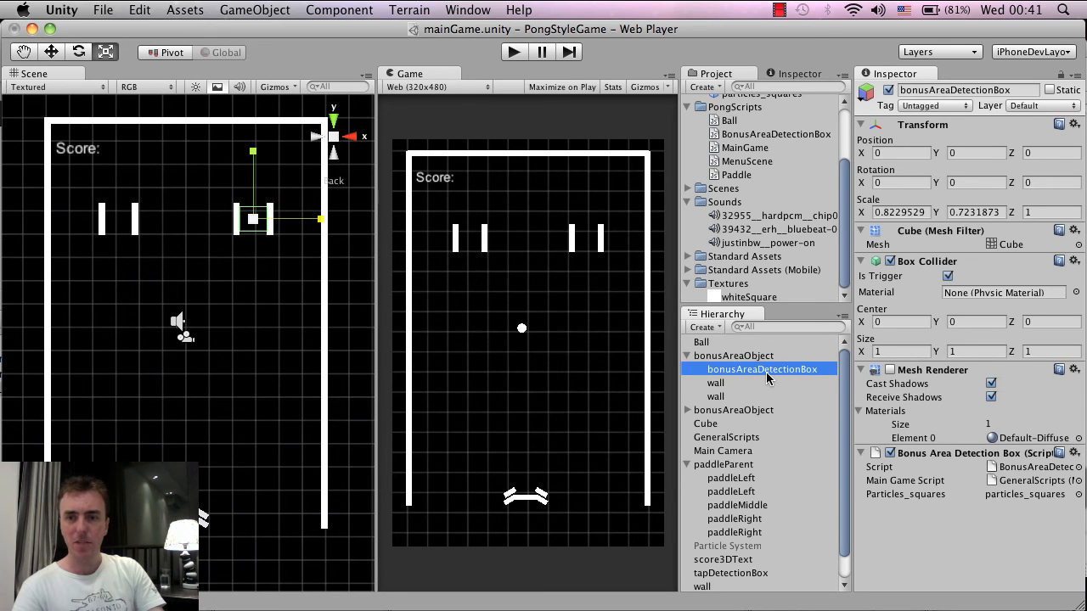
pyautogui.click(340, 10)
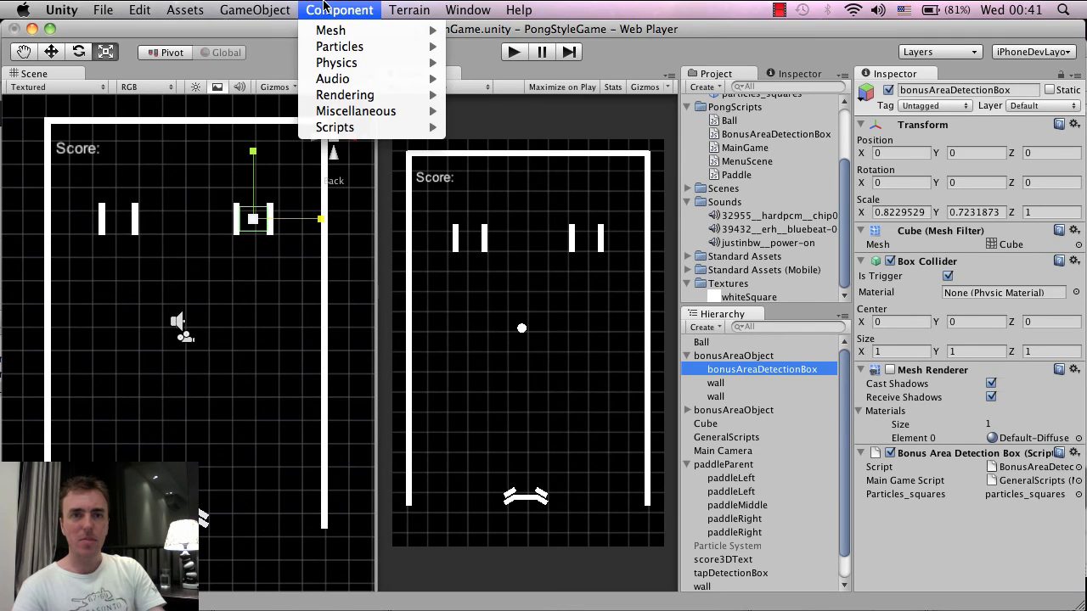
pyautogui.moveTo(332, 78)
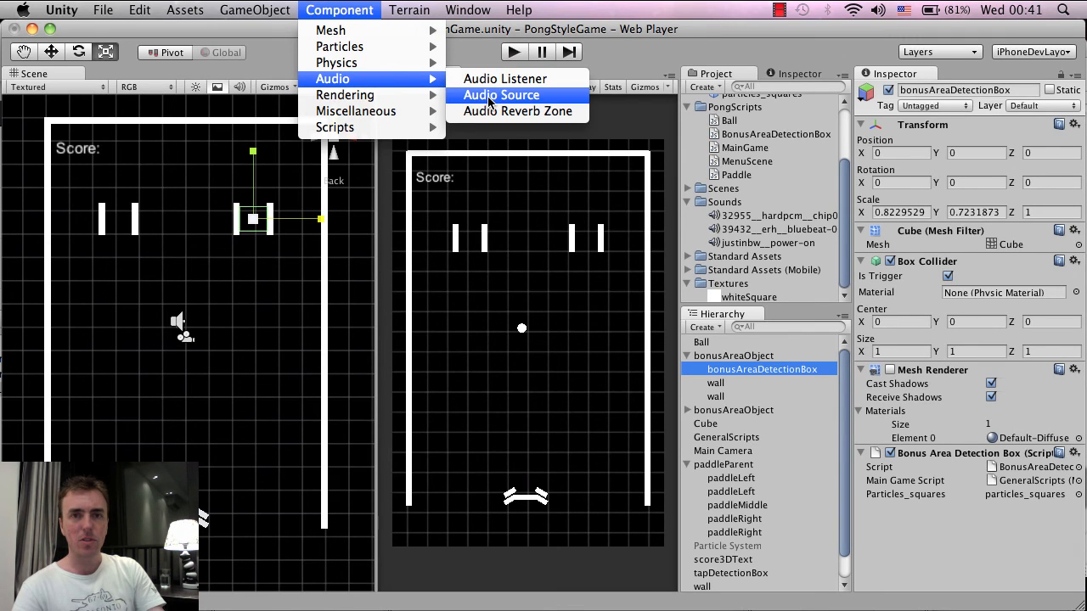
# Add an Audio Source with the 32955 hardpcm chip055 clip and view its import settings.
pyautogui.click(501, 94)
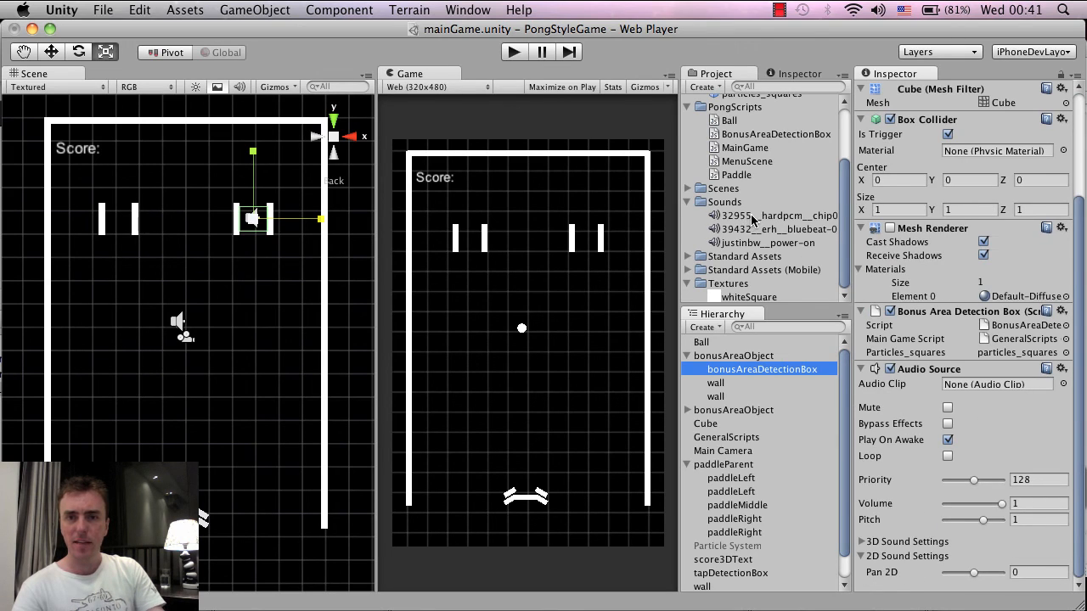
pyautogui.click(774, 214)
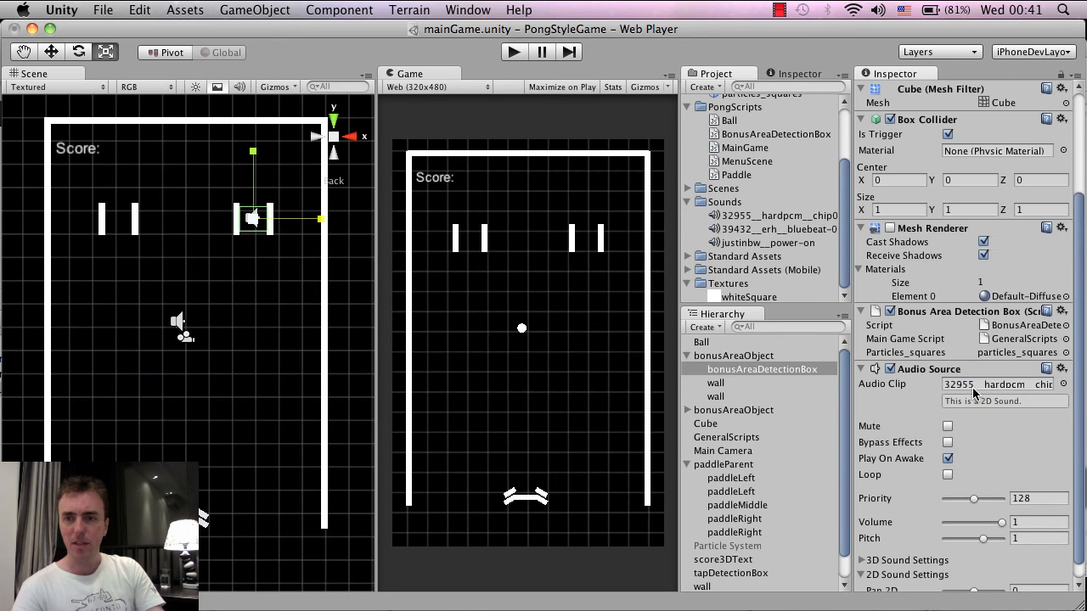
pyautogui.click(768, 215)
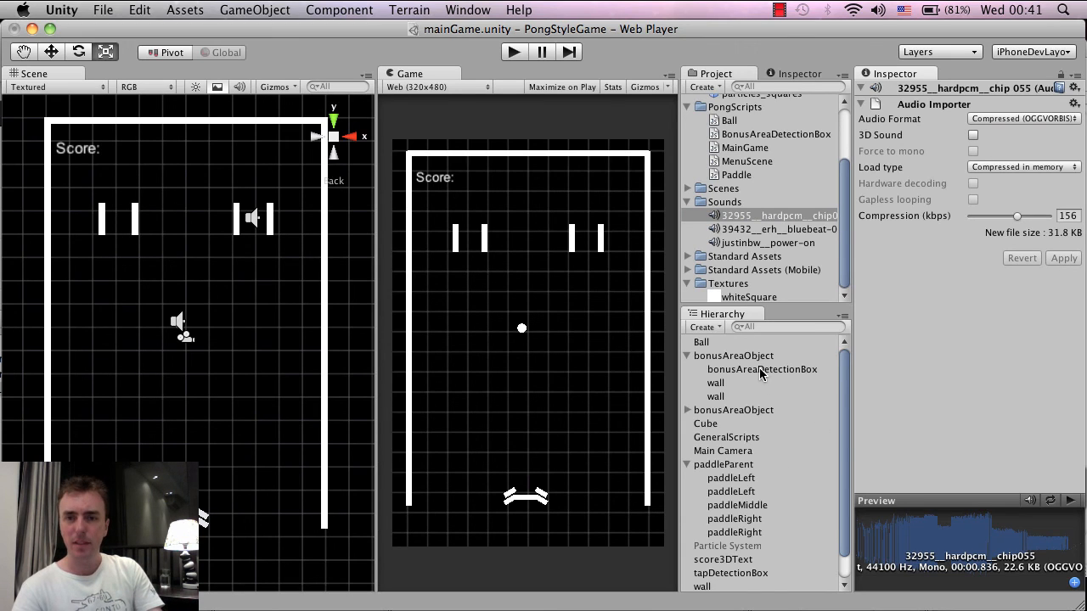
# Uncheck Play On Awake on bonusAreaDetectionBox and ping BonusAreaDetectionBox.js in the project.
pyautogui.click(762, 368)
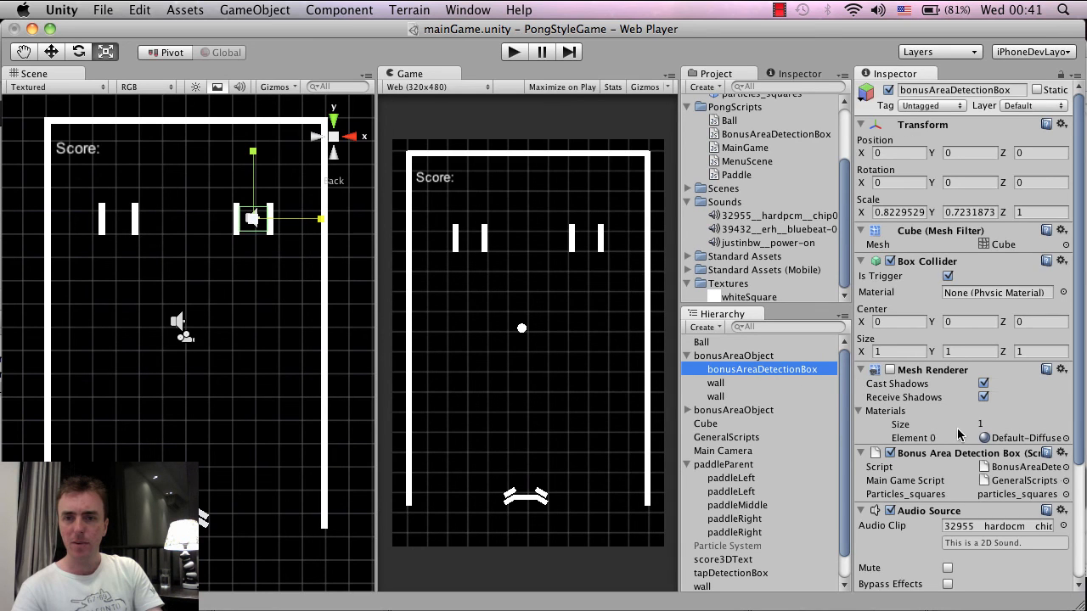
pyautogui.scroll(-3)
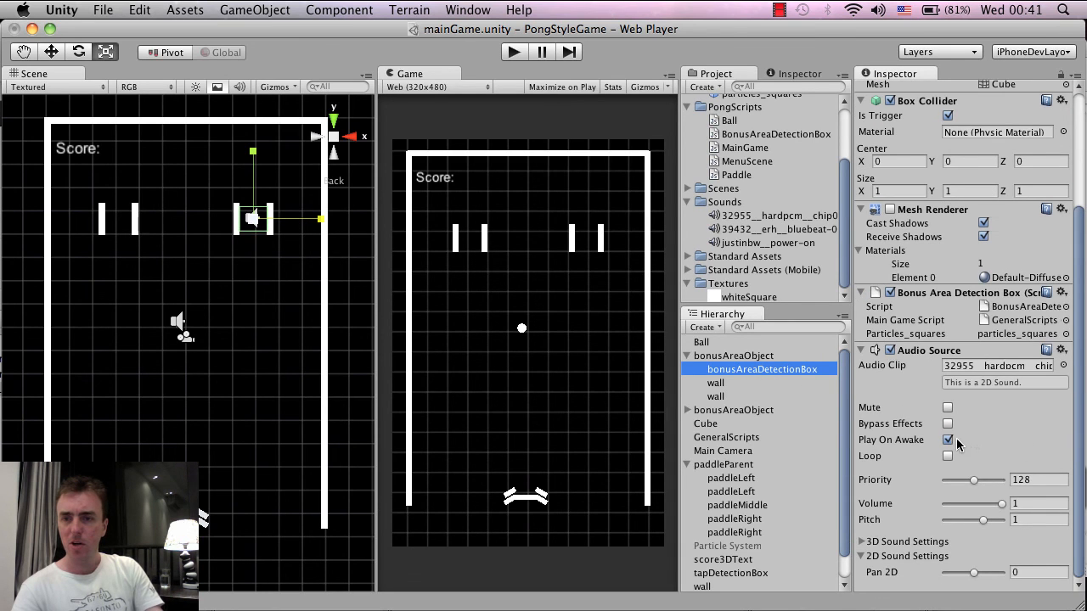
pyautogui.click(948, 439)
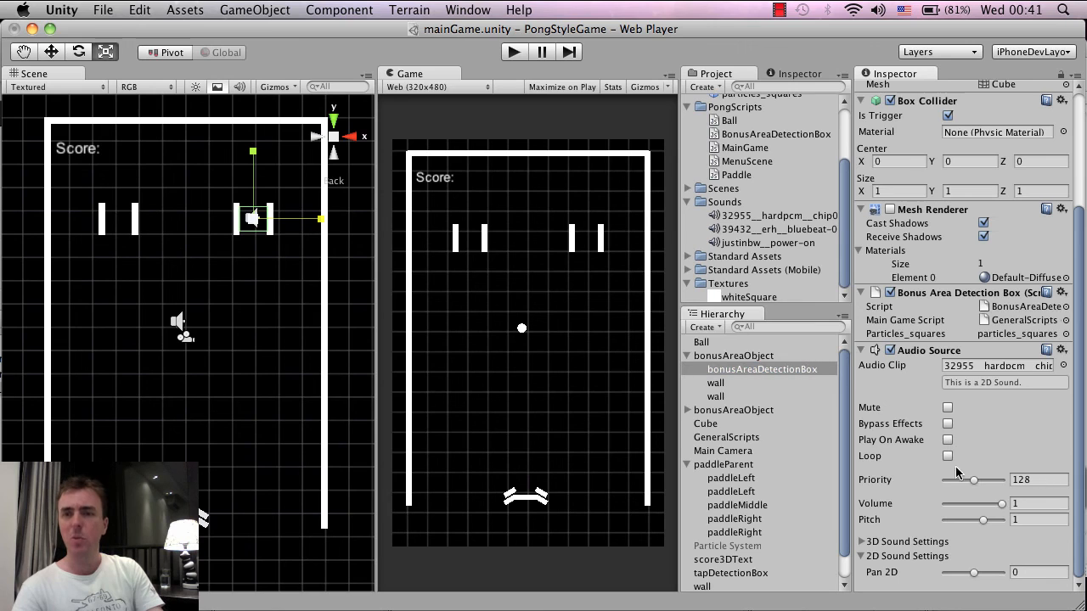
pyautogui.moveTo(980, 418)
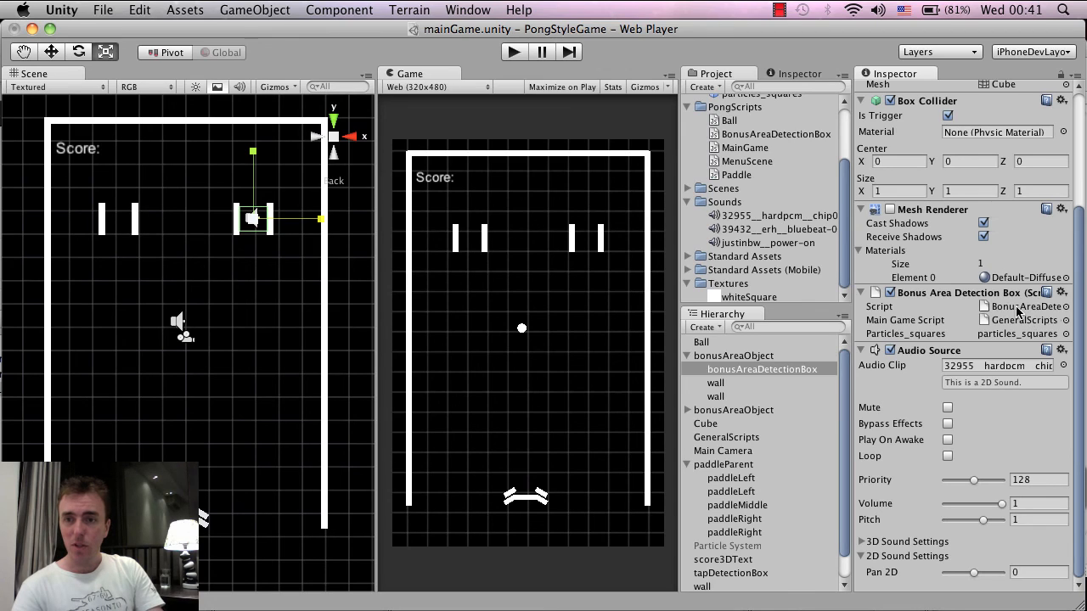
pyautogui.click(1027, 305)
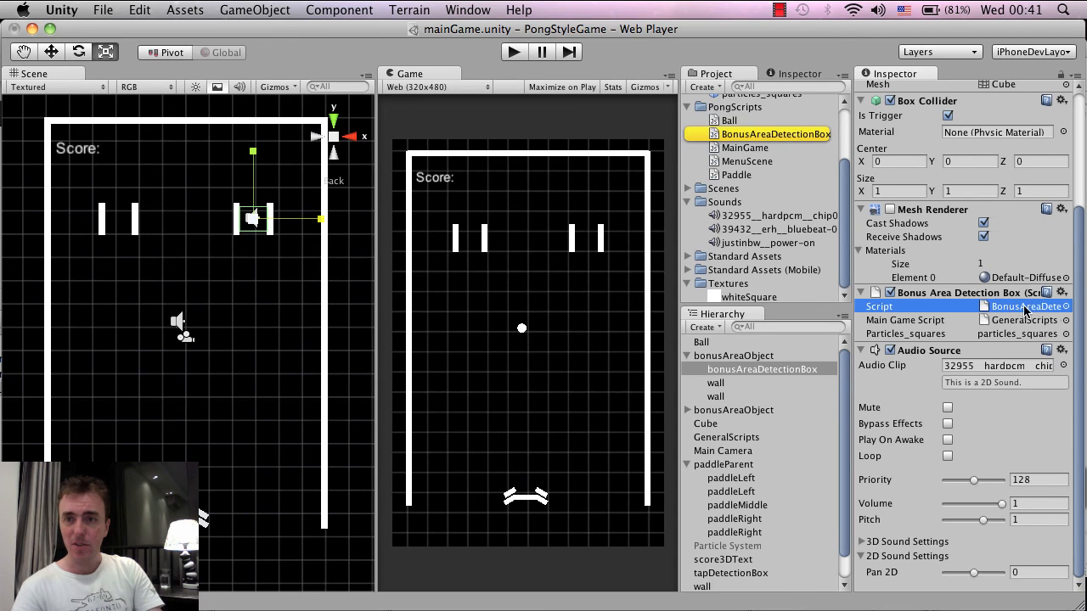